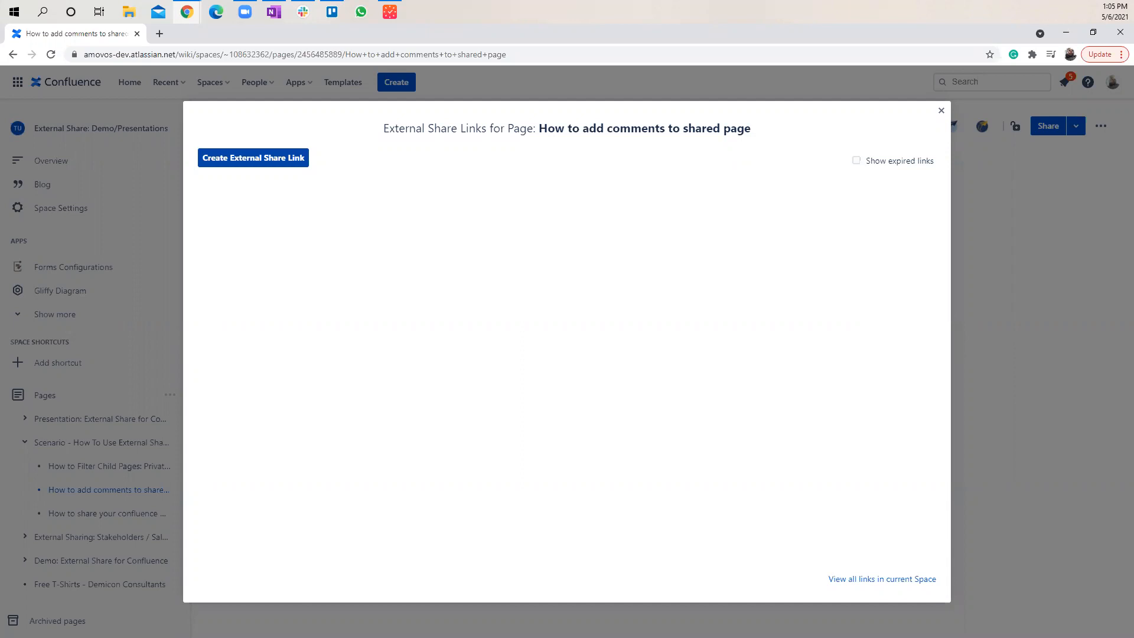
mouse_move(155, 376)
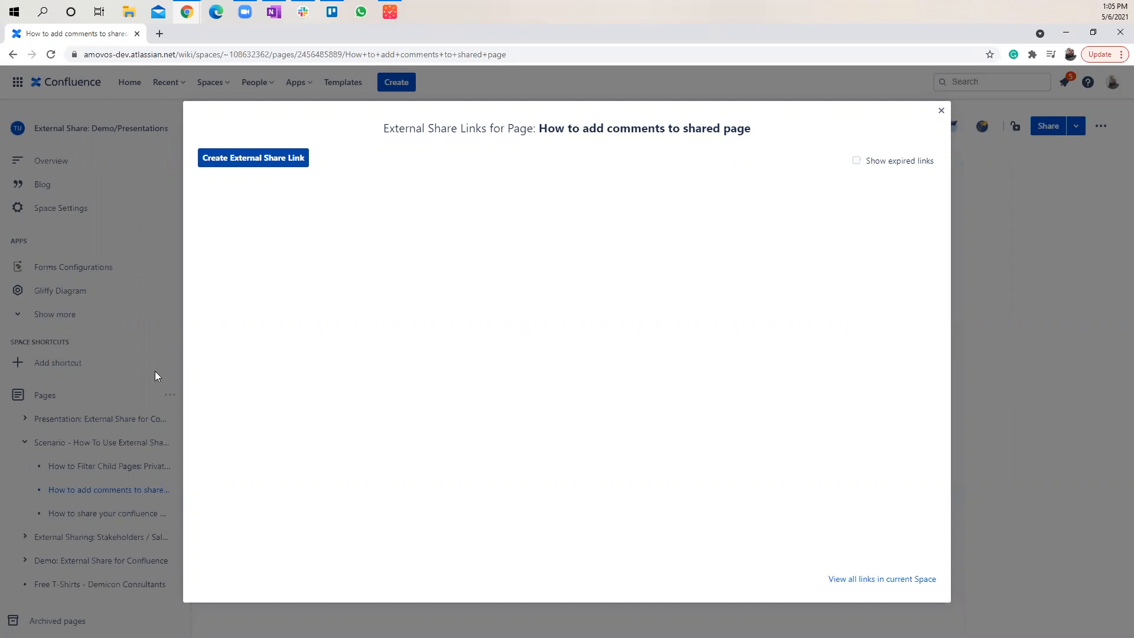
Create a new external share link named 'Sharing is Caring' and save it
click(253, 158)
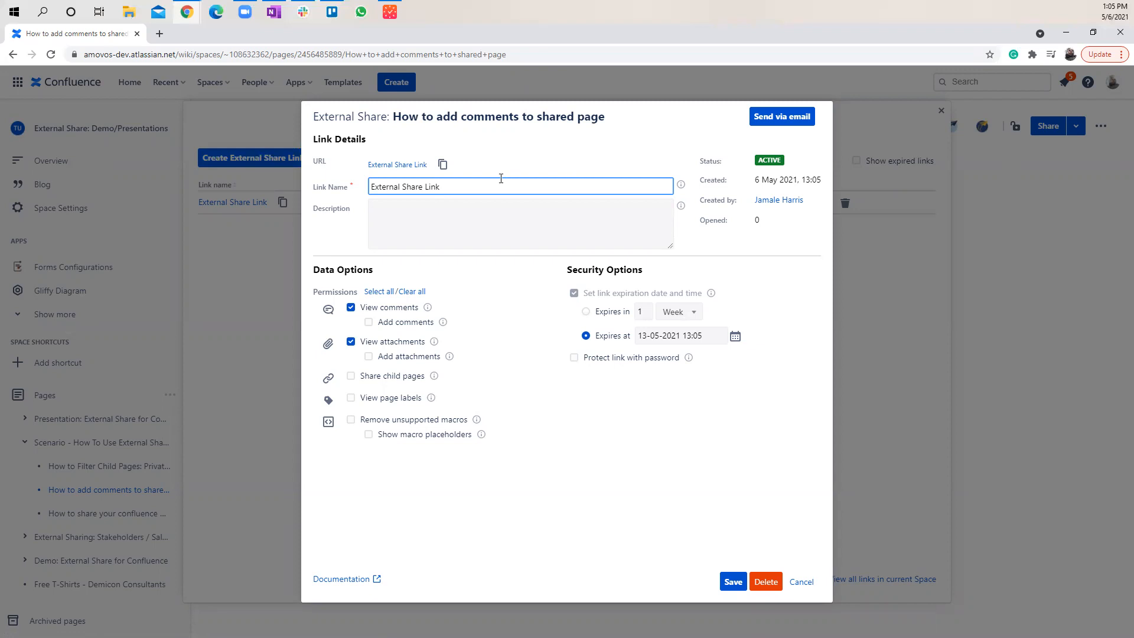
text(Shari)
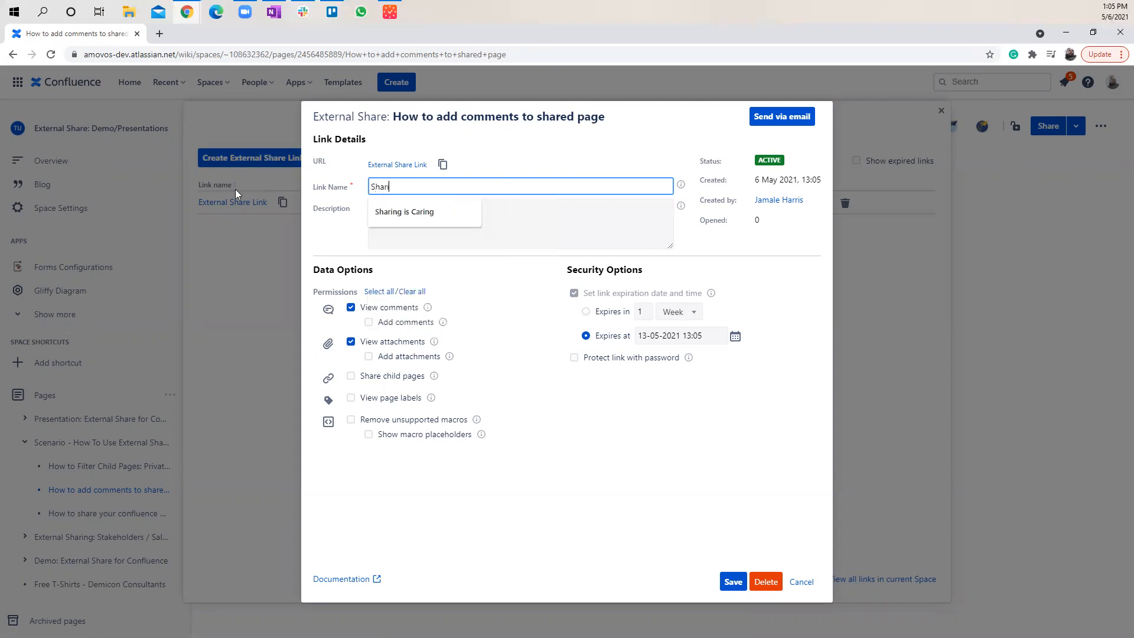
click(404, 211)
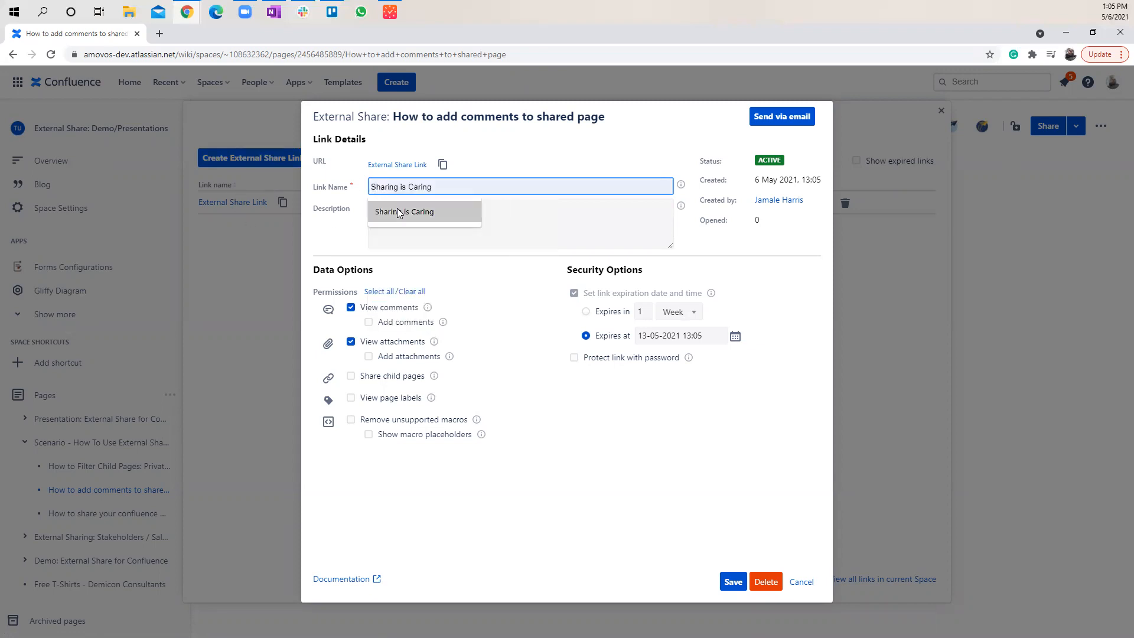
click(398, 207)
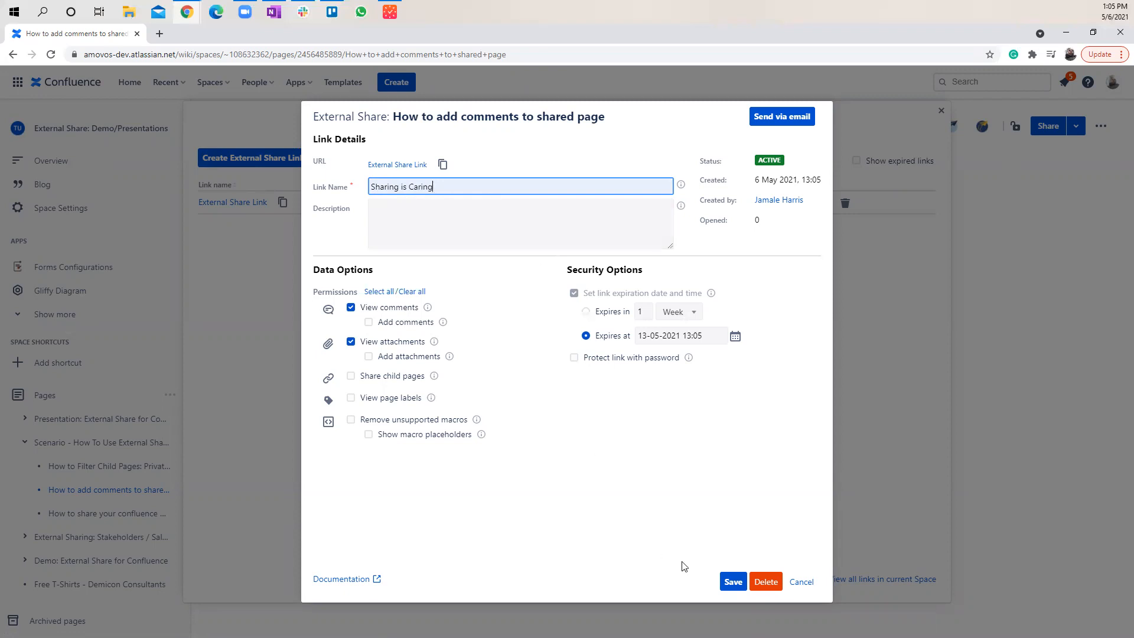
click(732, 581)
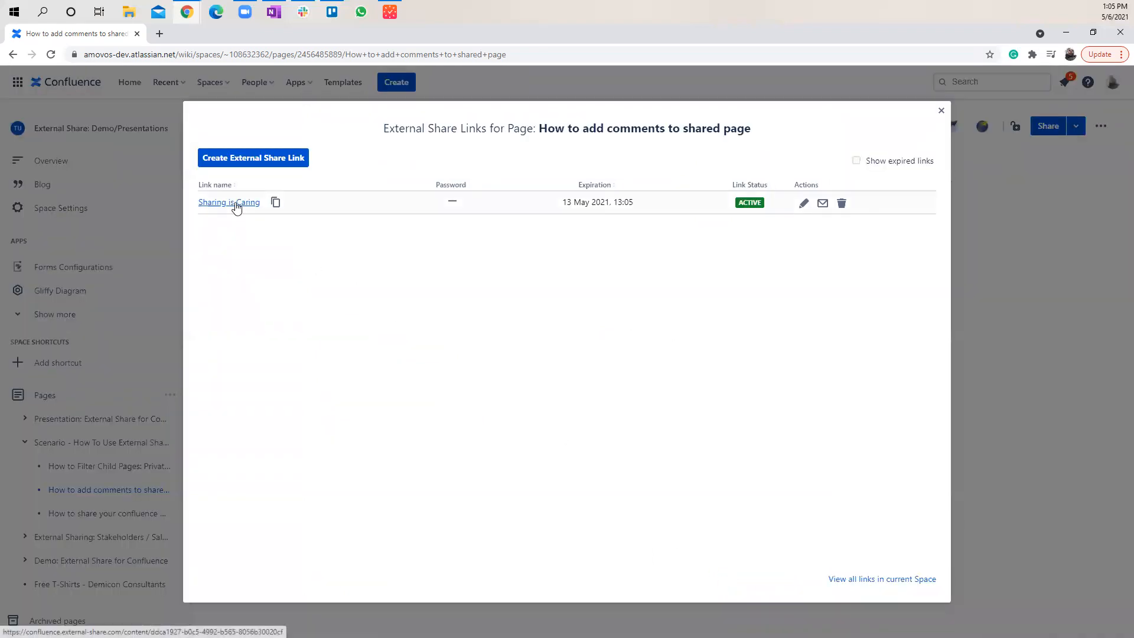
Open the shared page through the 'Sharing is Caring' link in a new tab
click(229, 202)
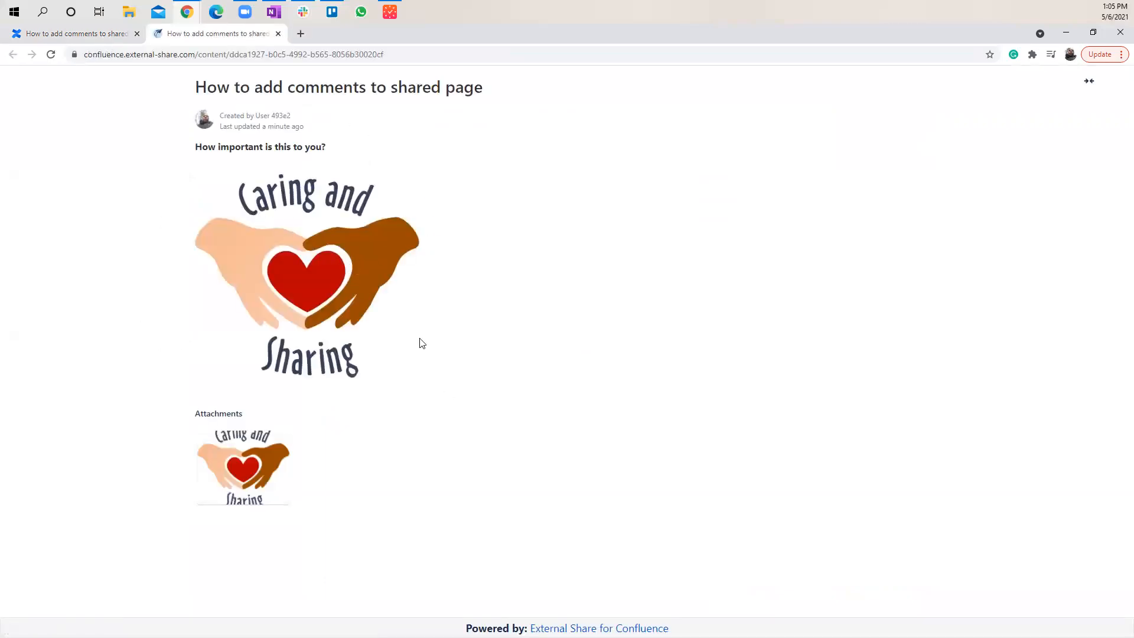
mouse_move(430, 569)
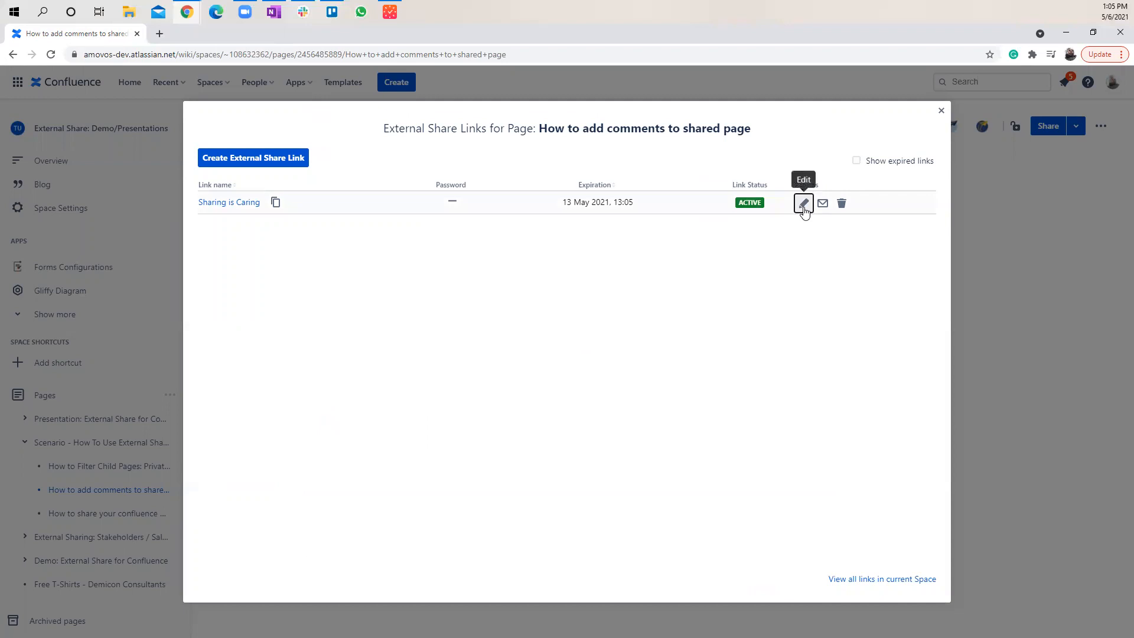
Enable the Add comments permission on the 'Sharing is Caring' link and save
click(804, 204)
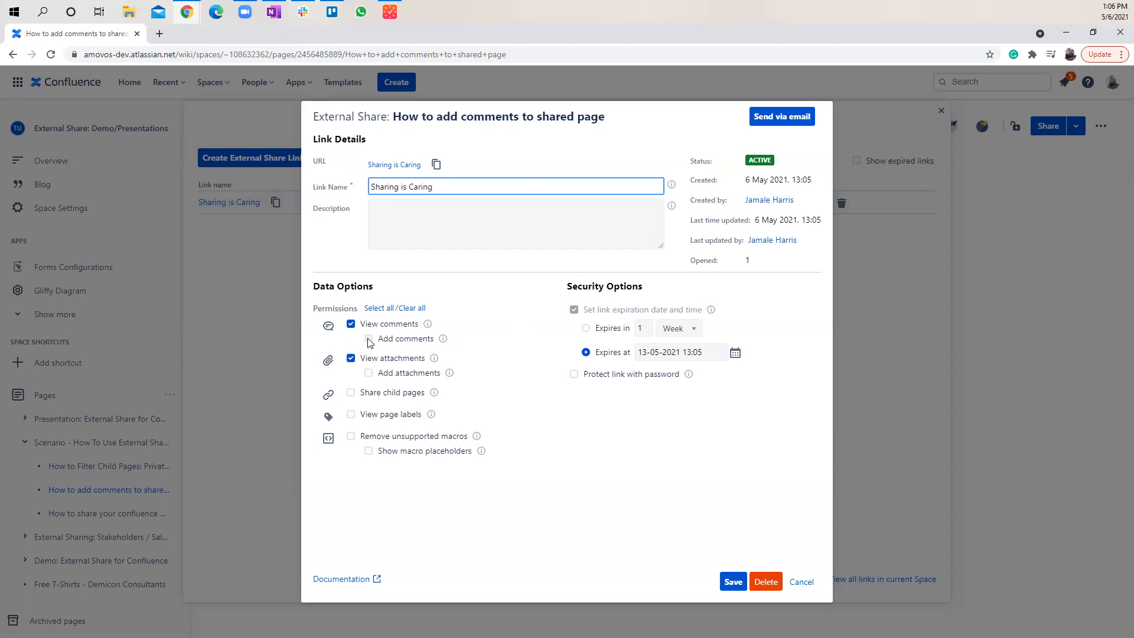
click(369, 337)
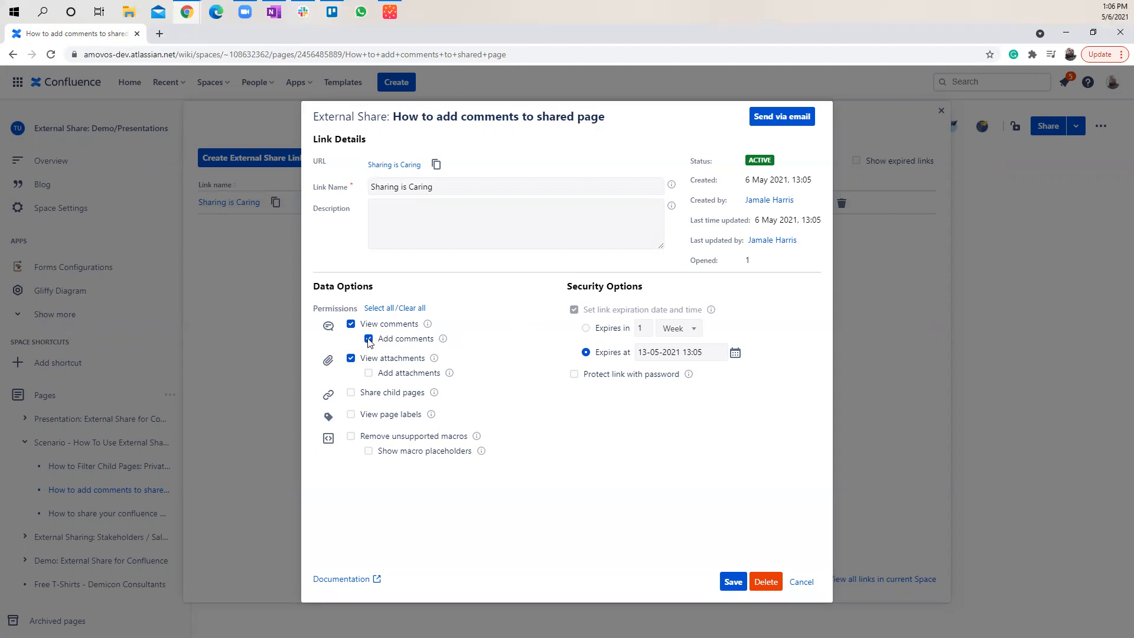
click(369, 338)
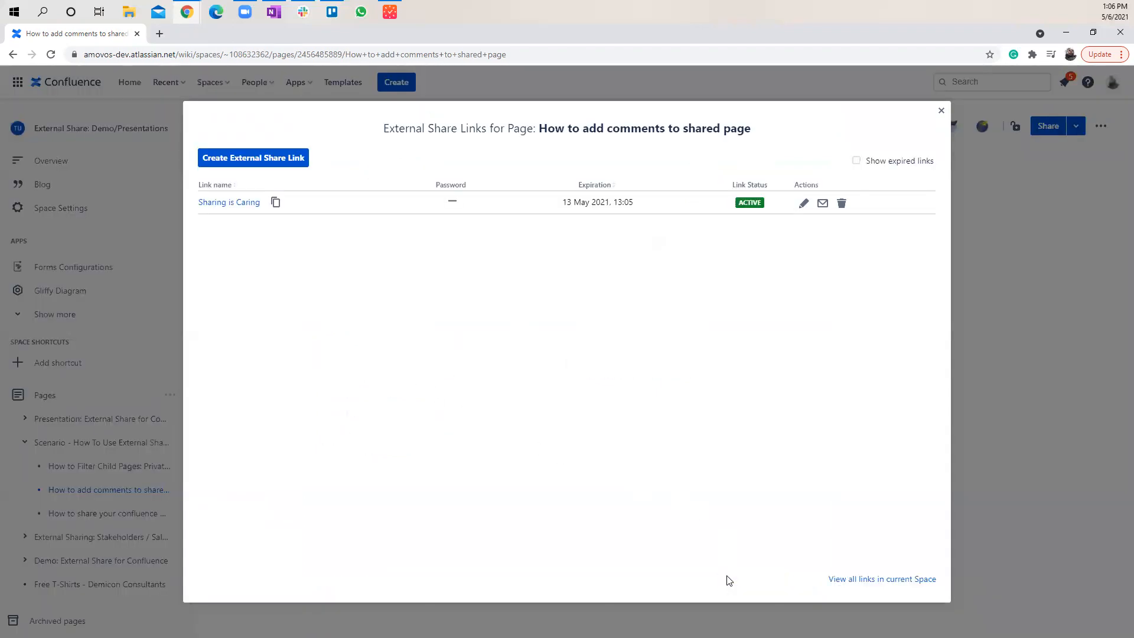
mouse_move(283, 216)
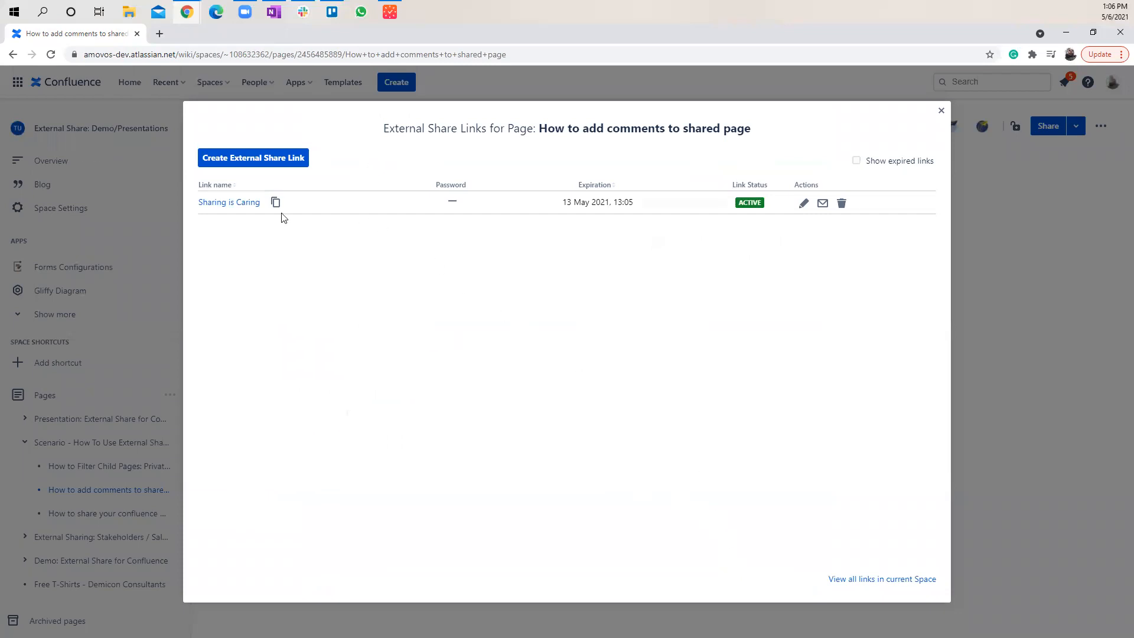
mouse_move(245, 208)
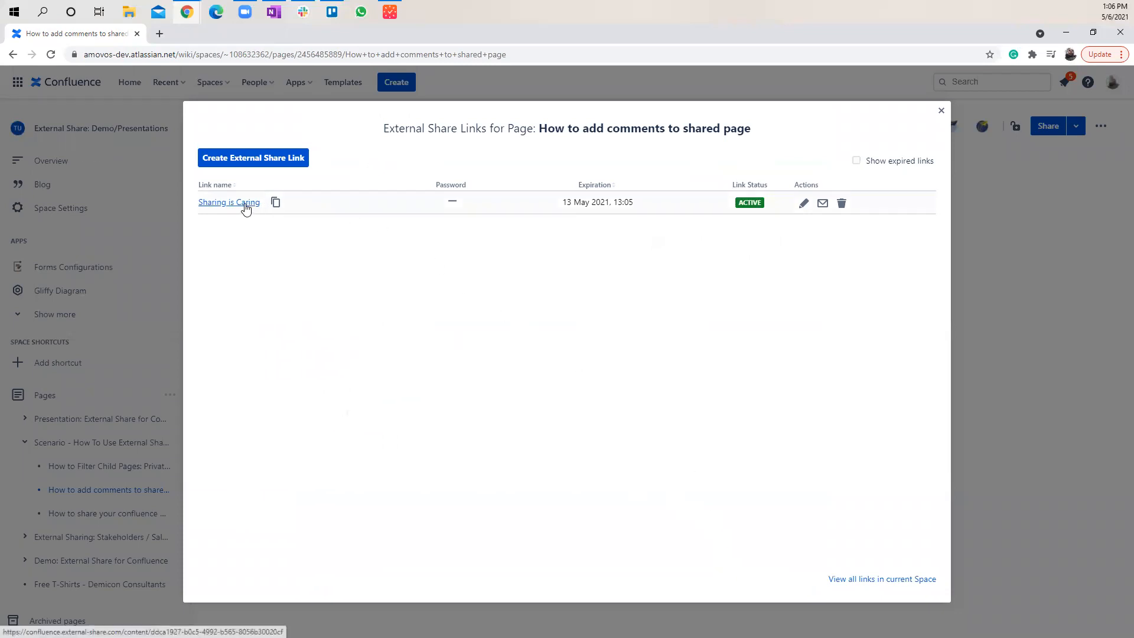
Post the comment 'Thank you for sharing this page.' as Jamale with the suggested email on the shared page
click(229, 202)
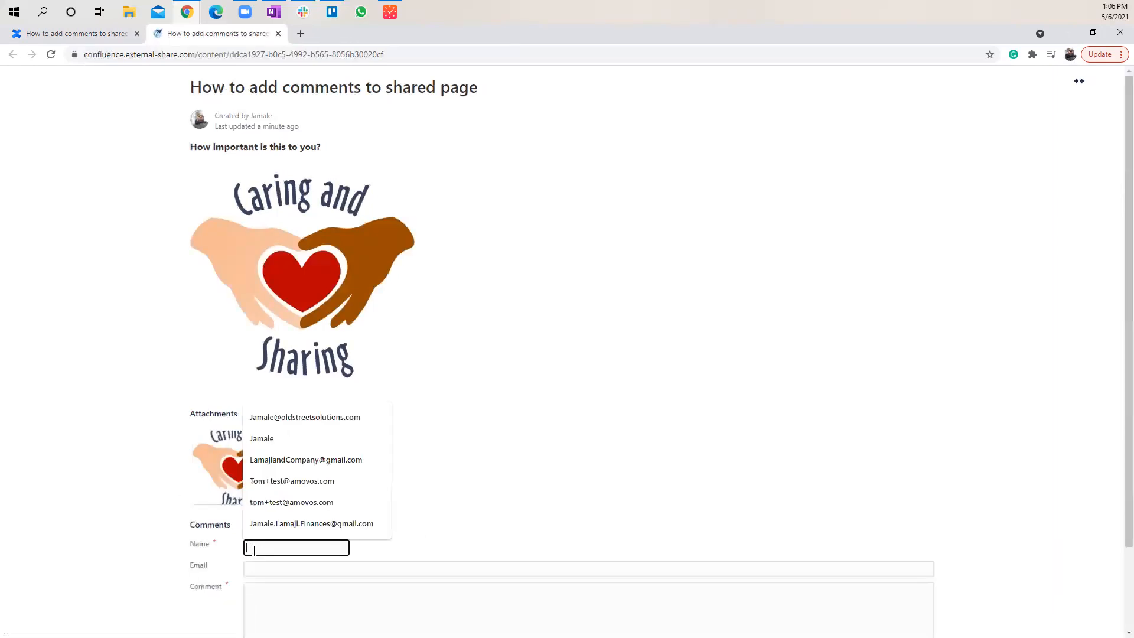
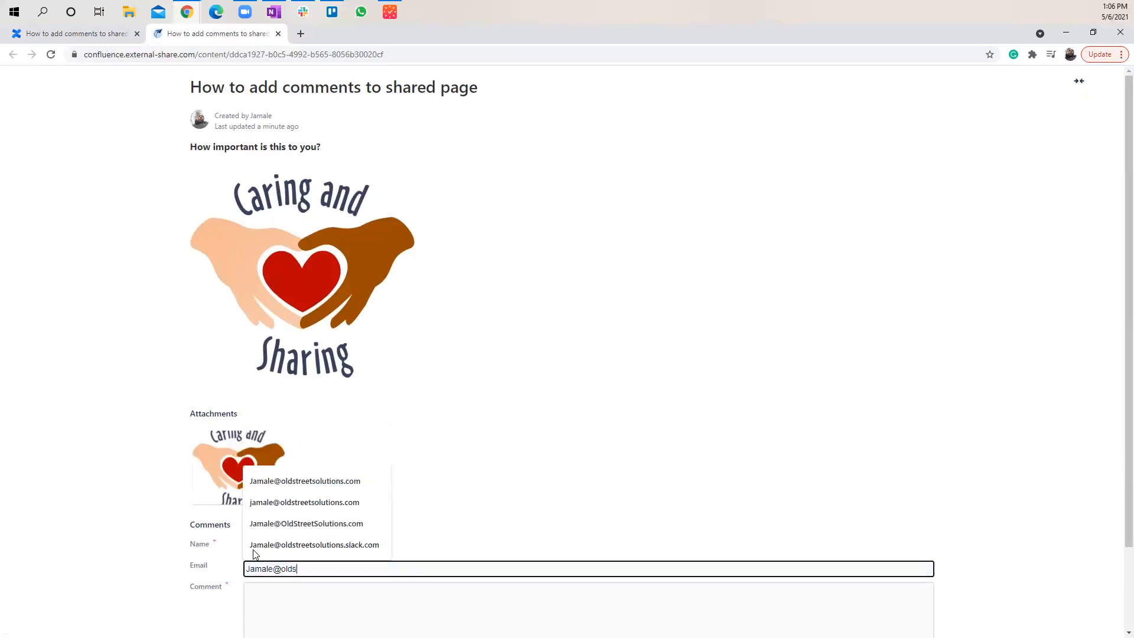
click(304, 502)
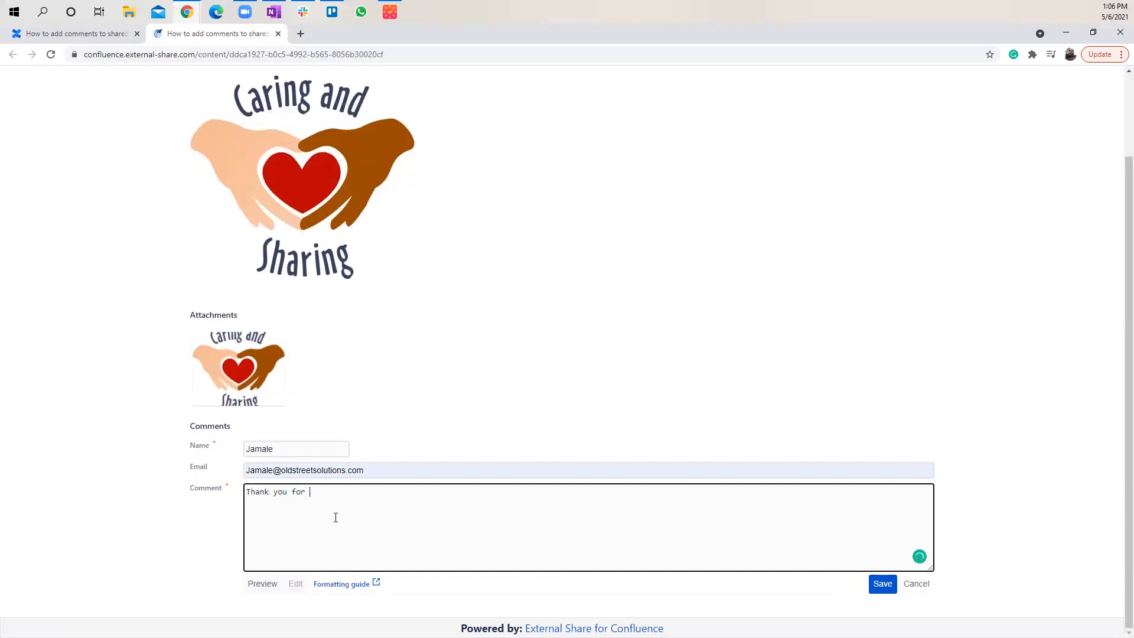
text(sharing this)
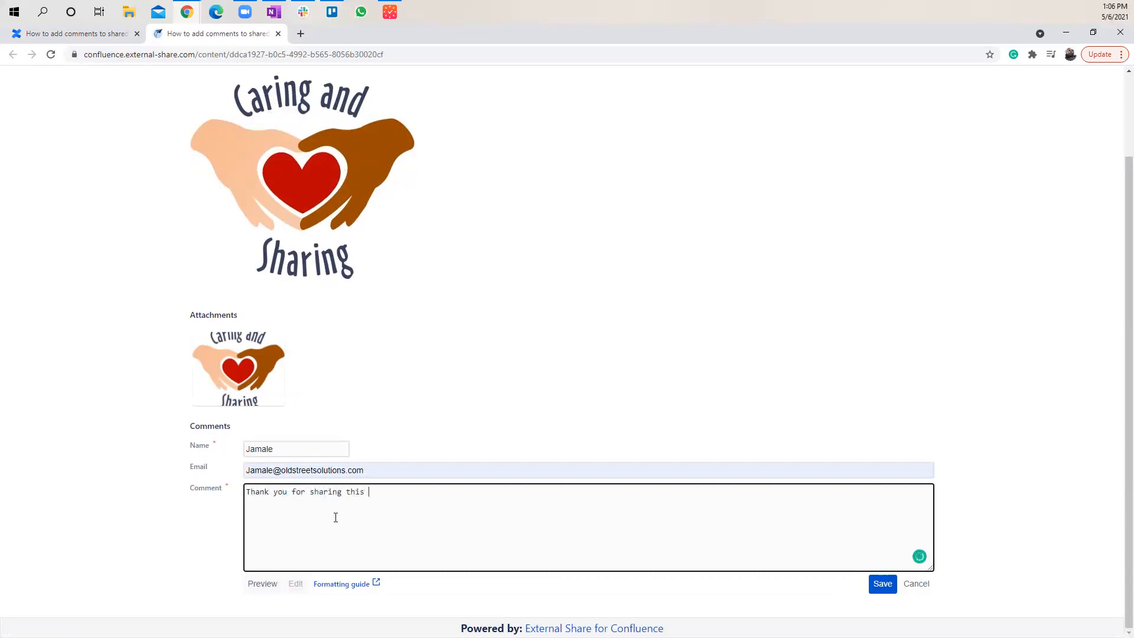
text(page.)
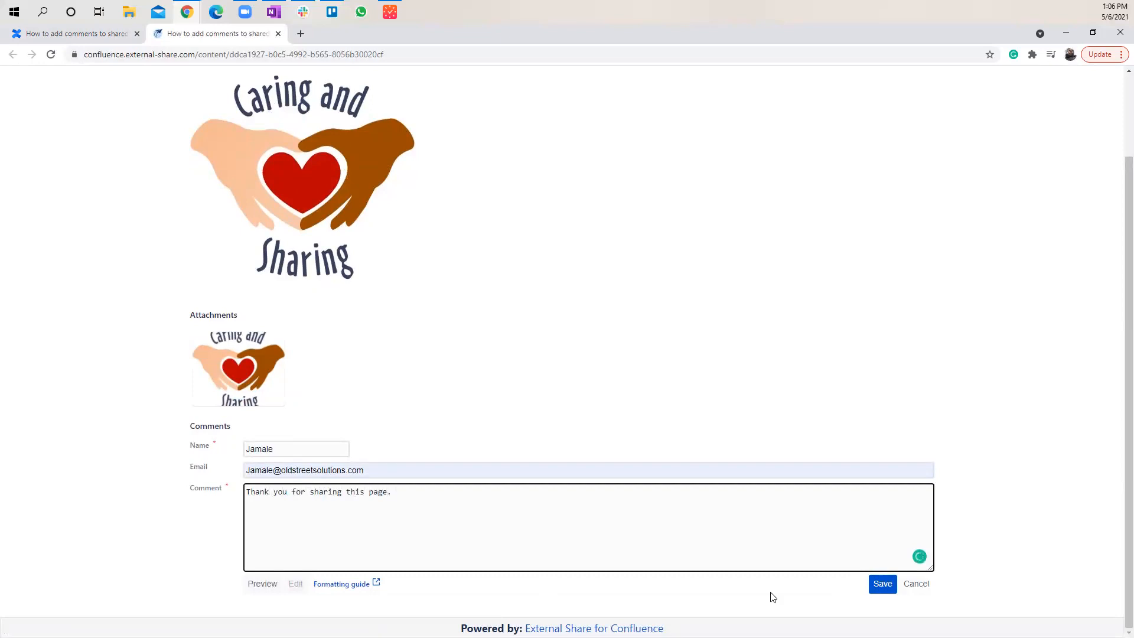
click(882, 583)
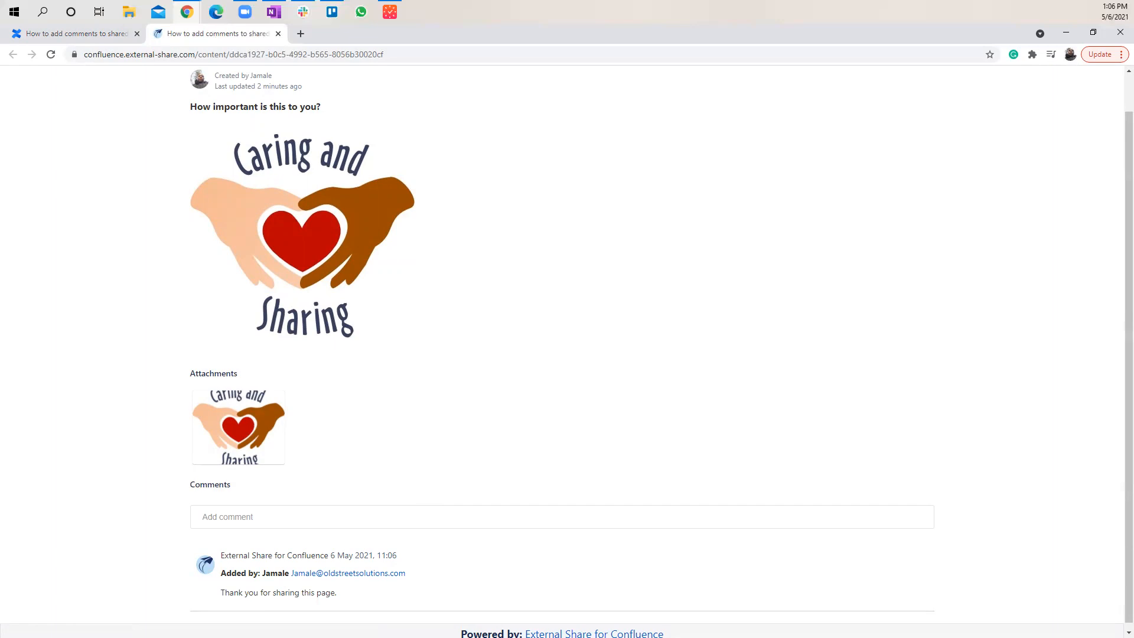
mouse_move(262, 144)
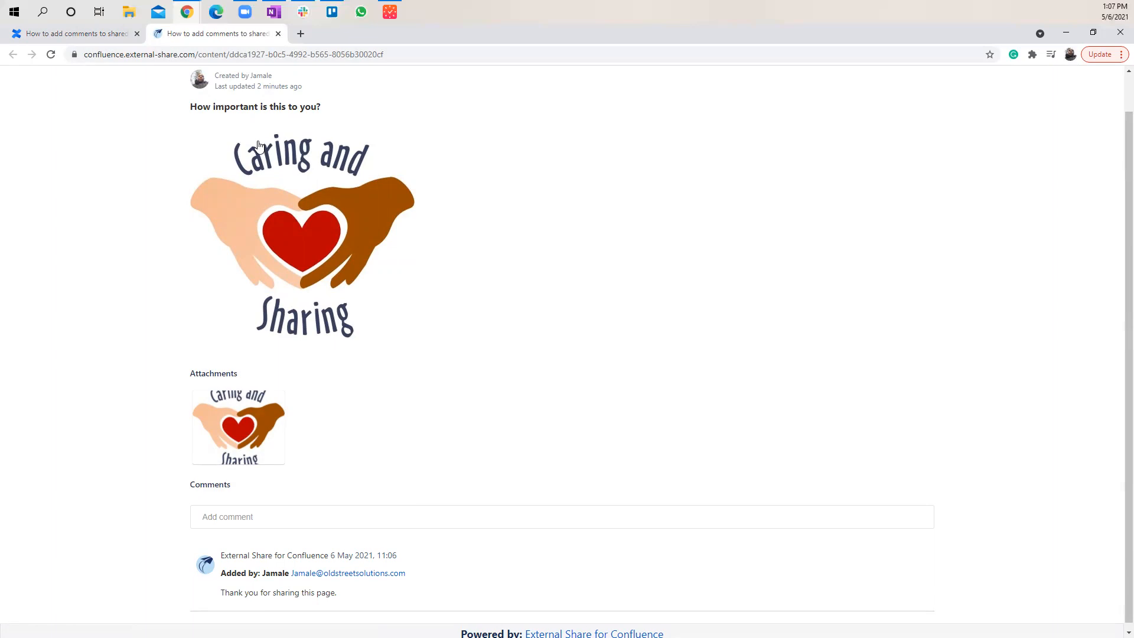
mouse_move(277, 33)
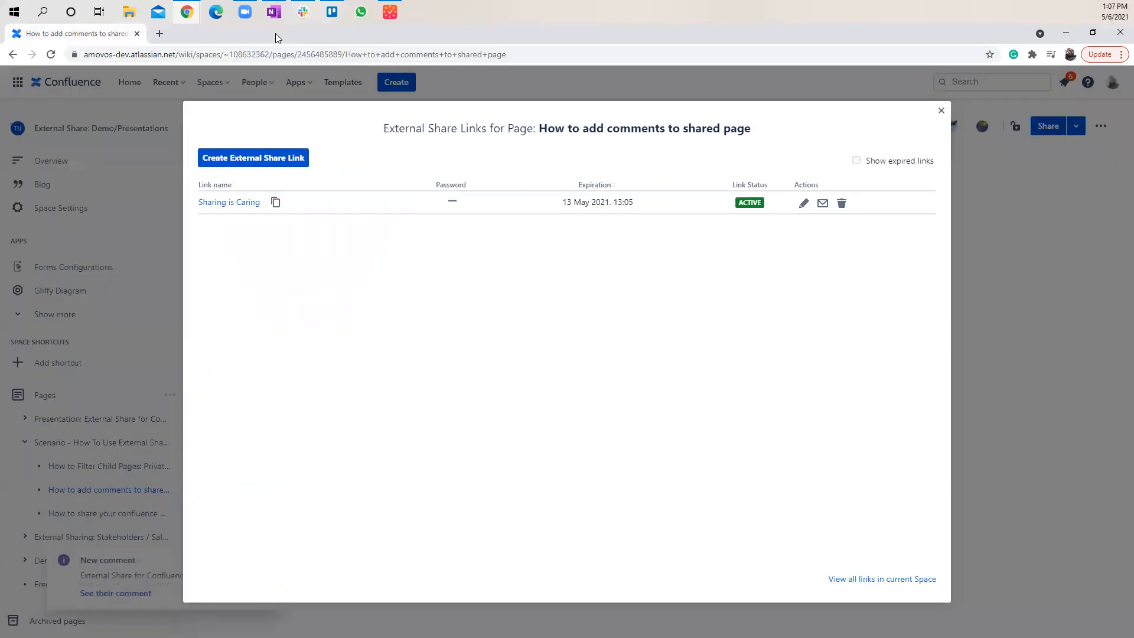
mouse_move(941, 111)
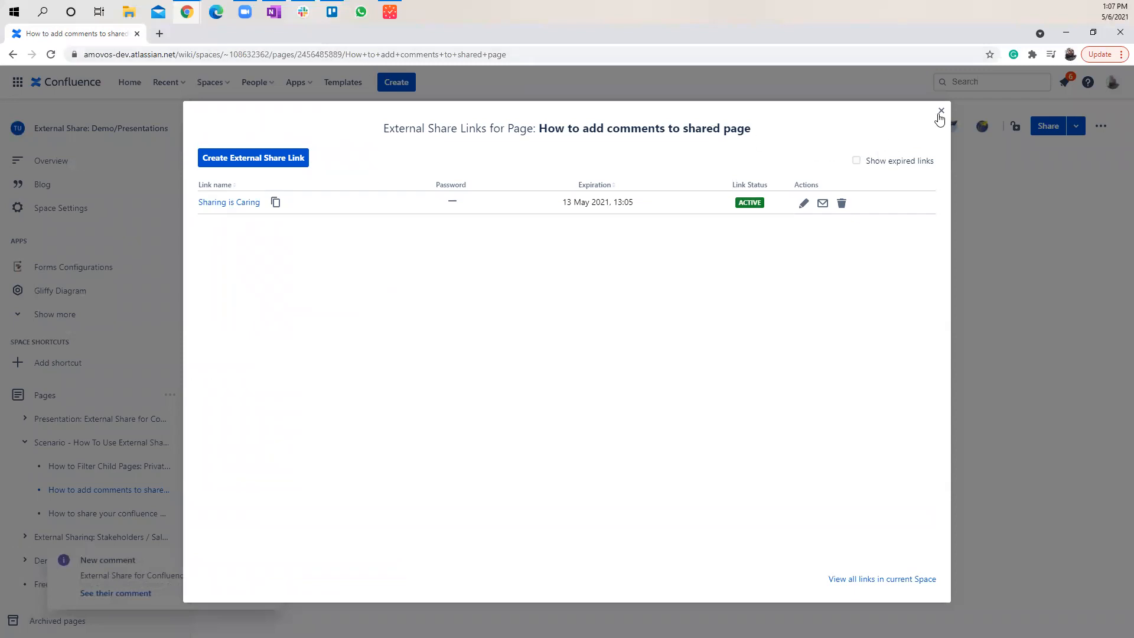
Edit the page and start an inline comment on 'How important is this to you?'
click(940, 112)
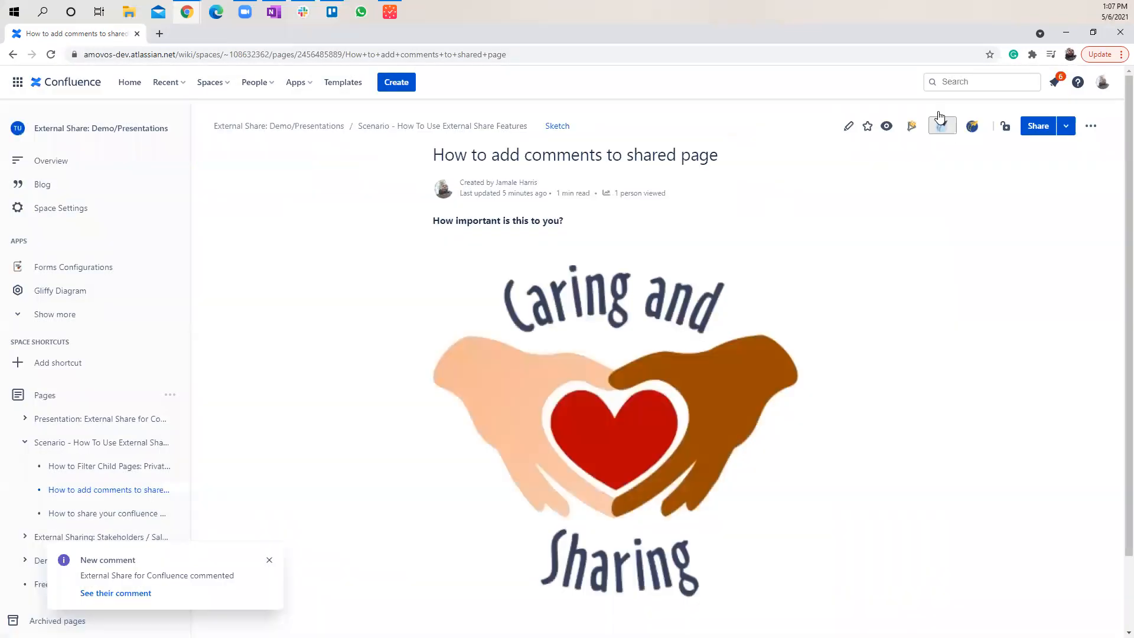
mouse_move(687, 566)
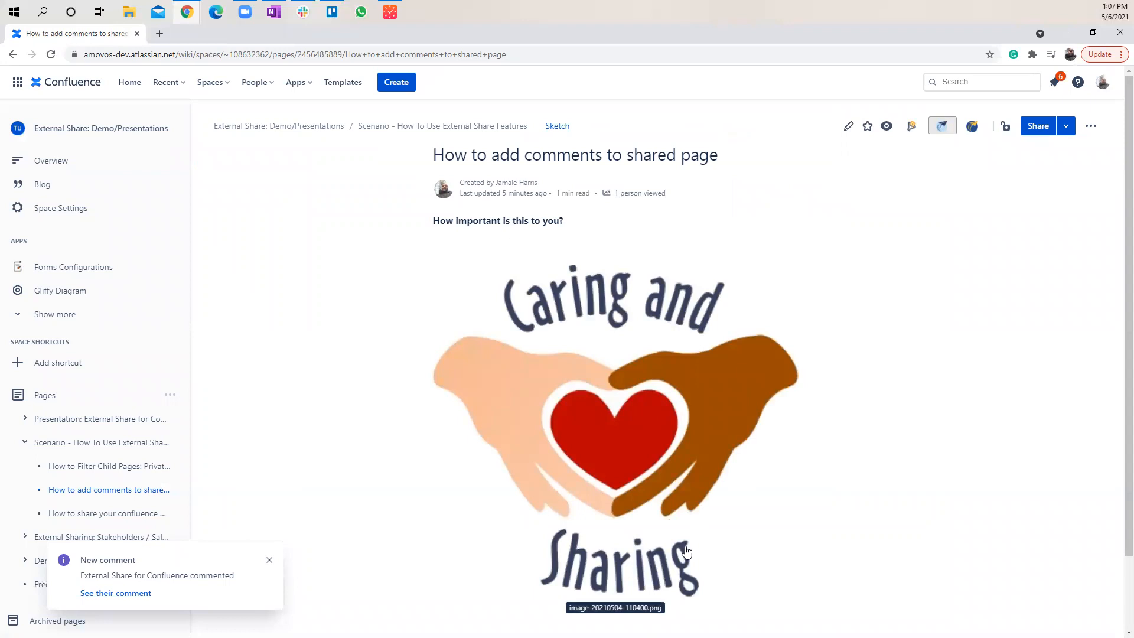
mouse_move(718, 431)
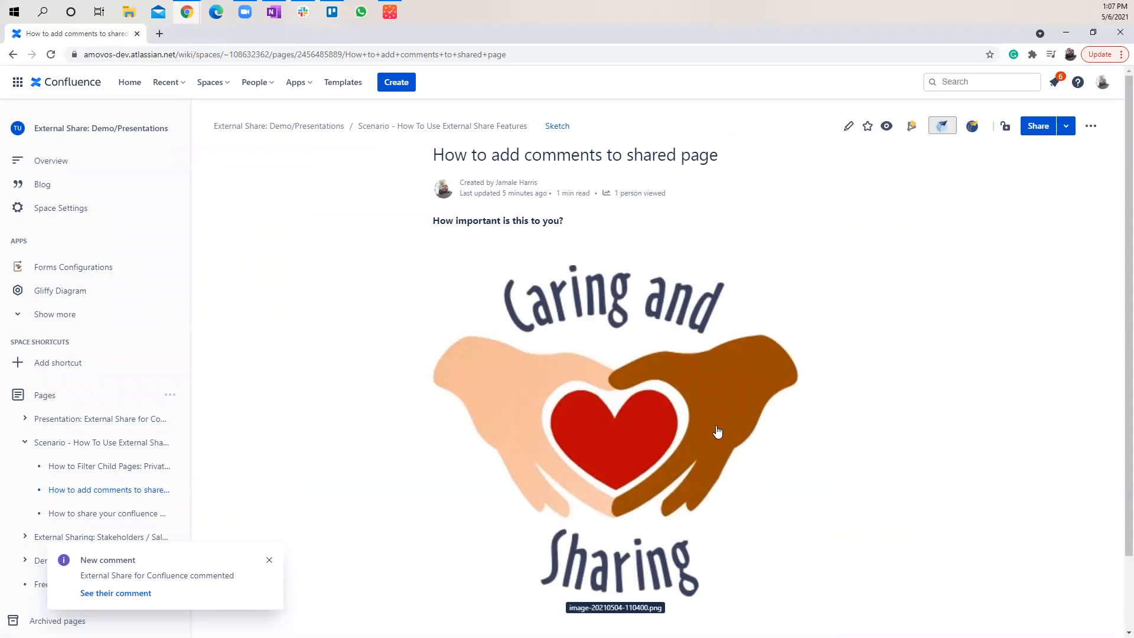
mouse_move(848, 125)
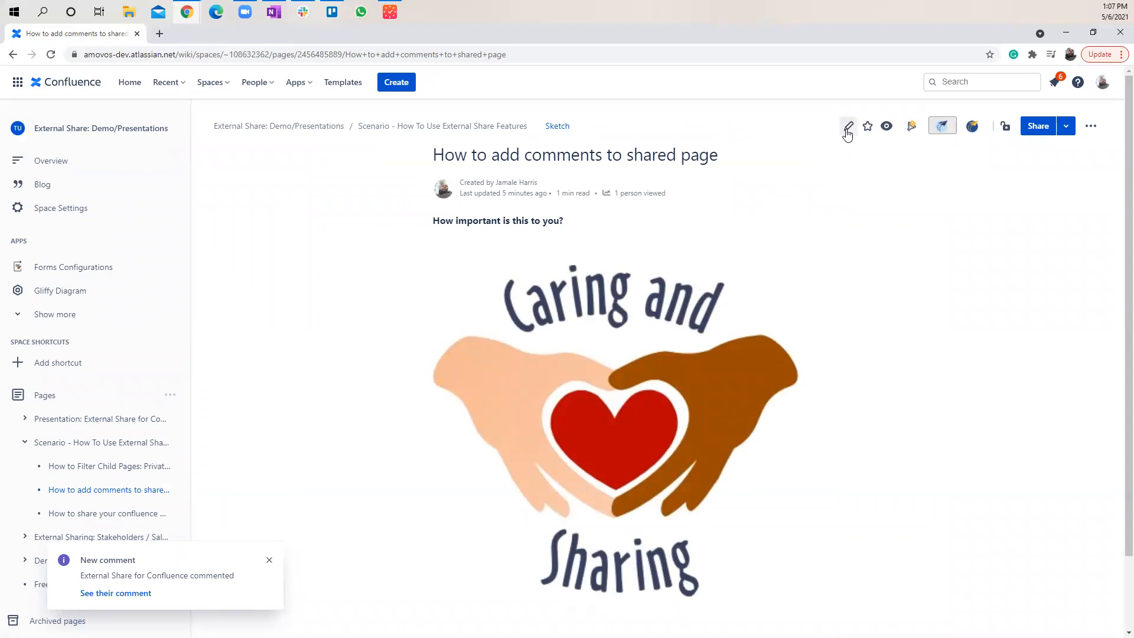
click(848, 125)
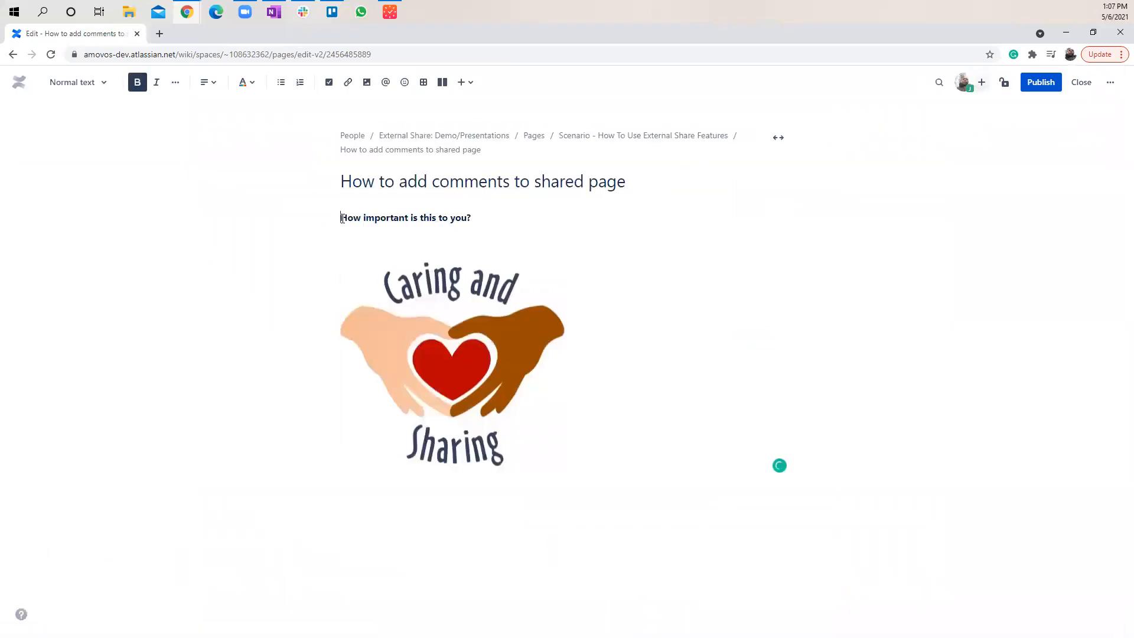
drag(340, 217, 471, 217)
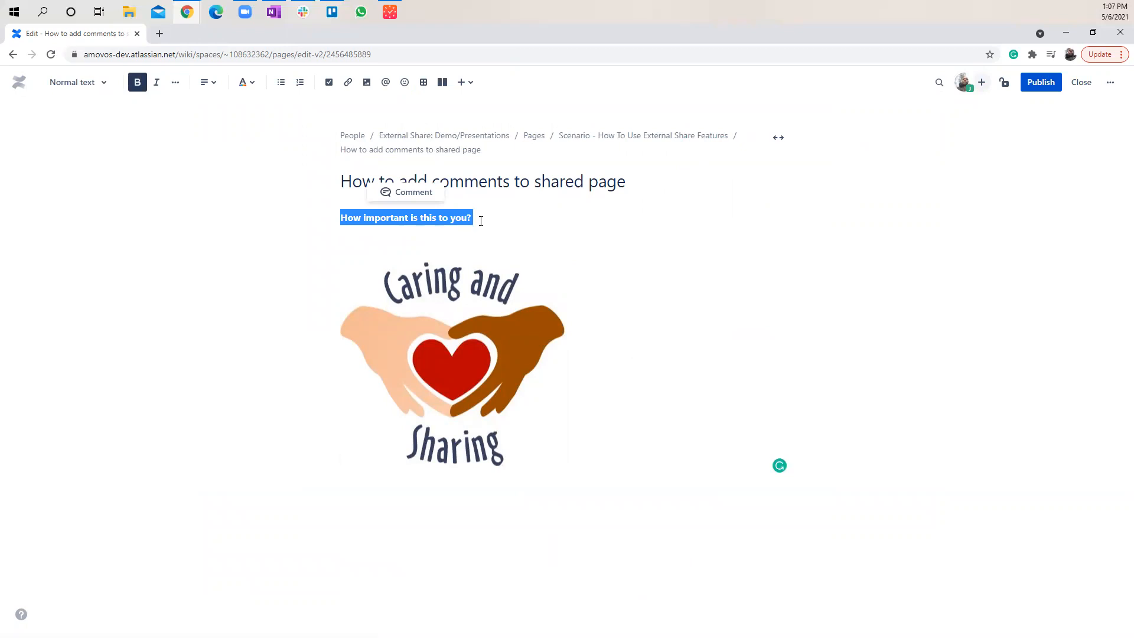
click(406, 192)
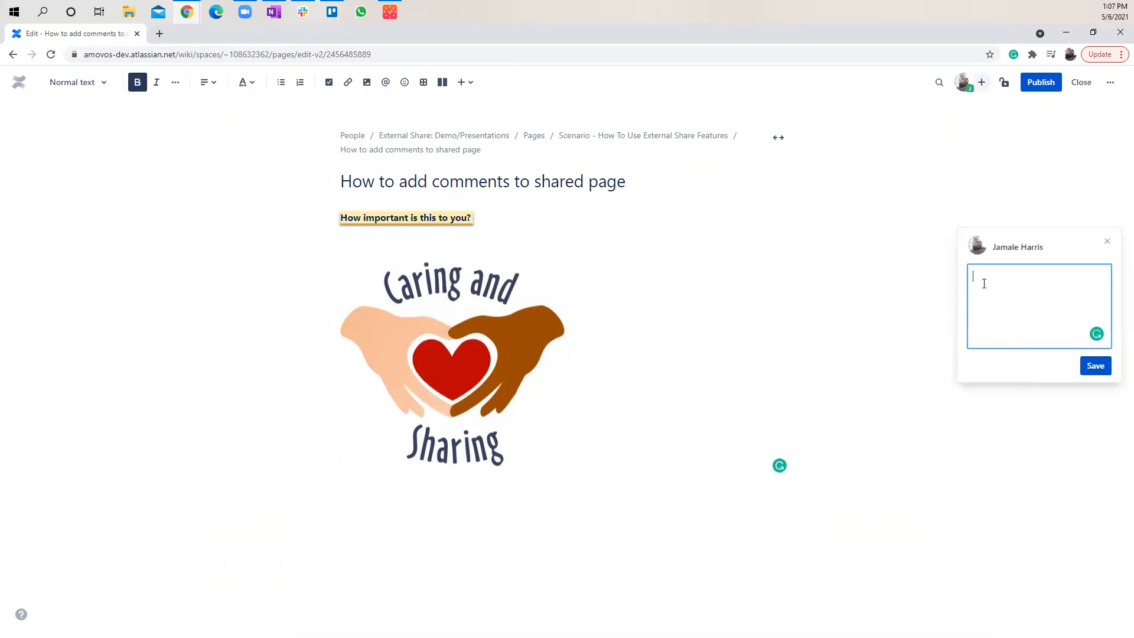
Write 'Please type your answers down below.' and save the inline comment
text(Please)
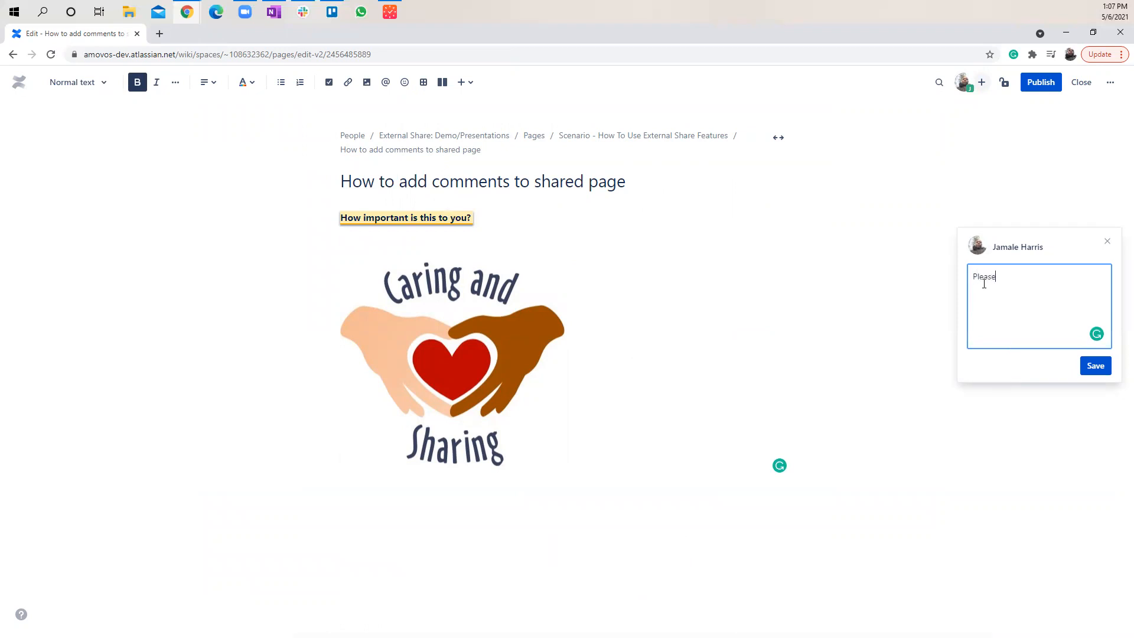
text(type you)
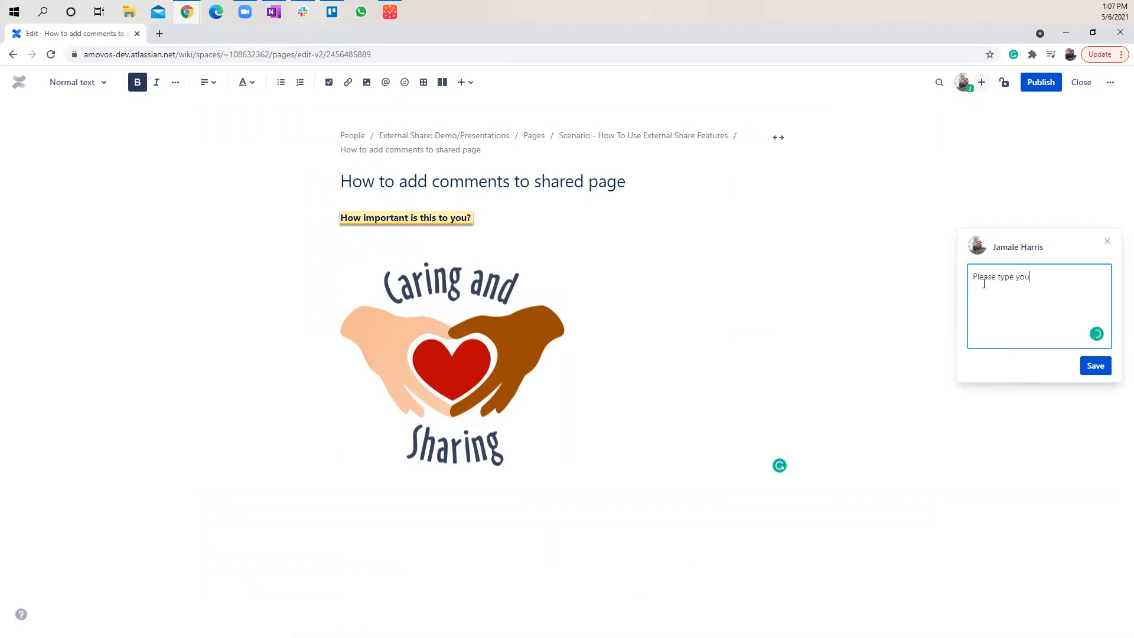
text(r answers down below.)
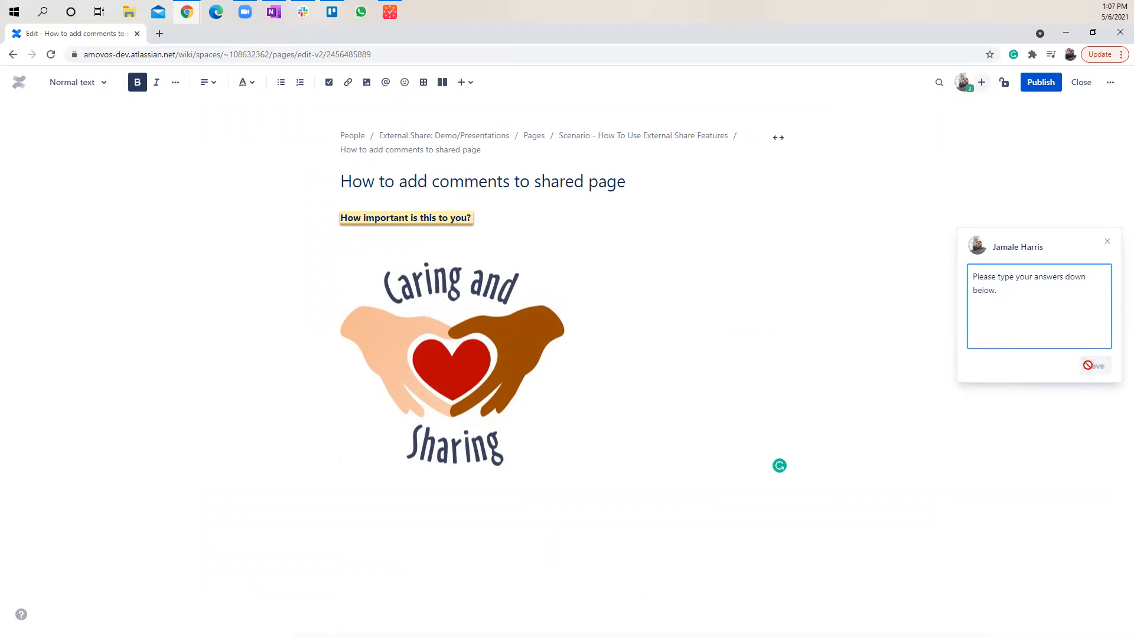
click(1098, 366)
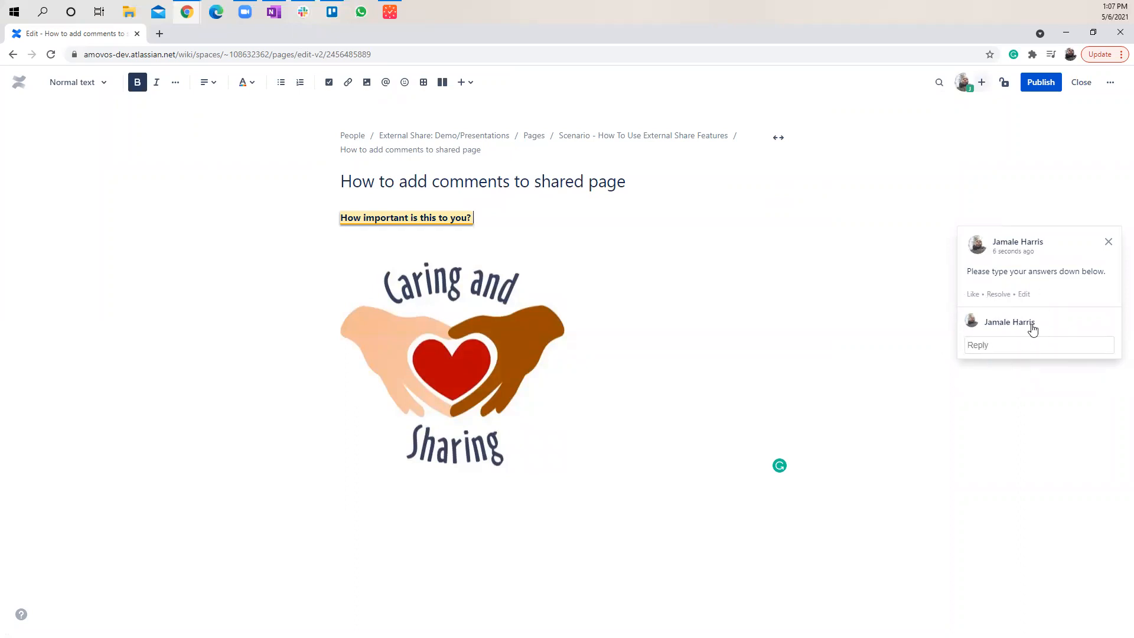
mouse_move(1042, 83)
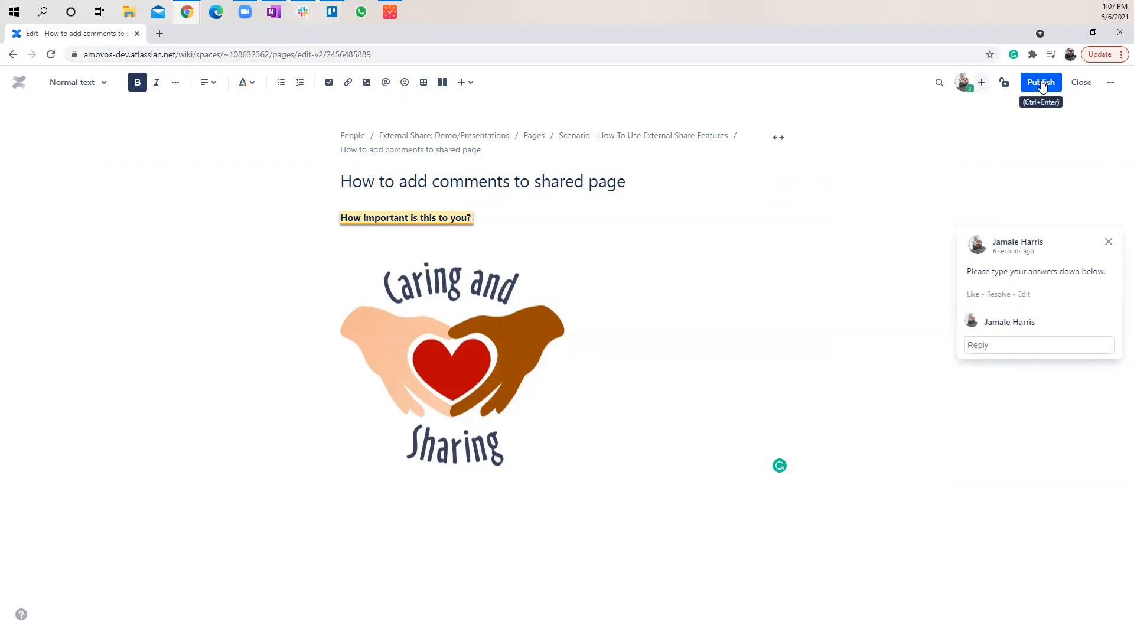
Publish the page and reopen it through the 'Sharing is Caring' external link
click(1040, 83)
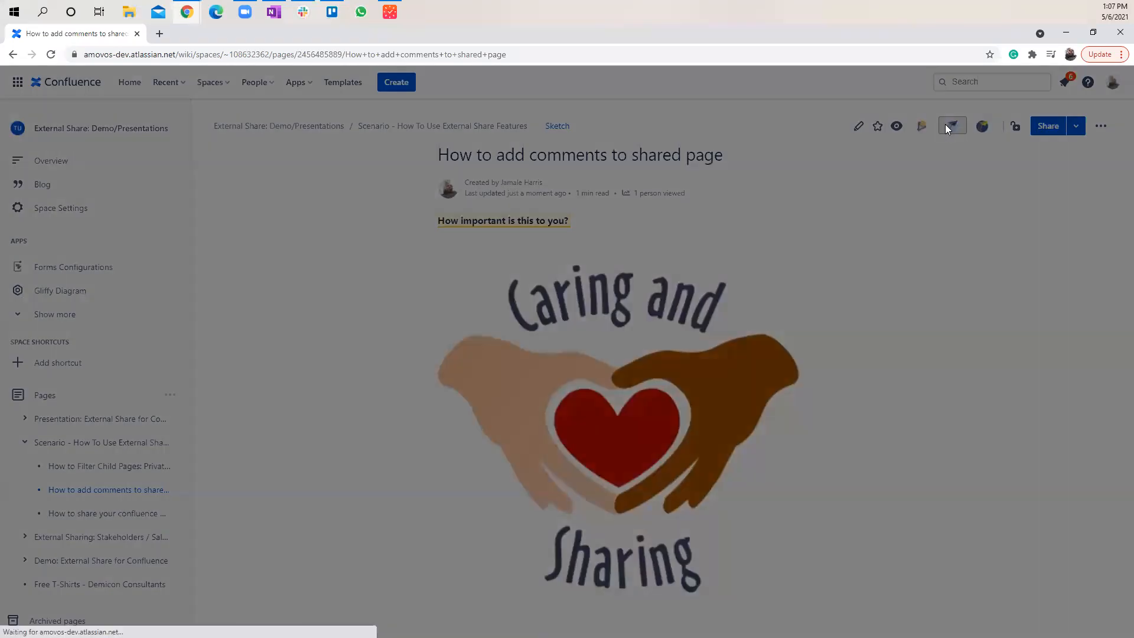
click(952, 125)
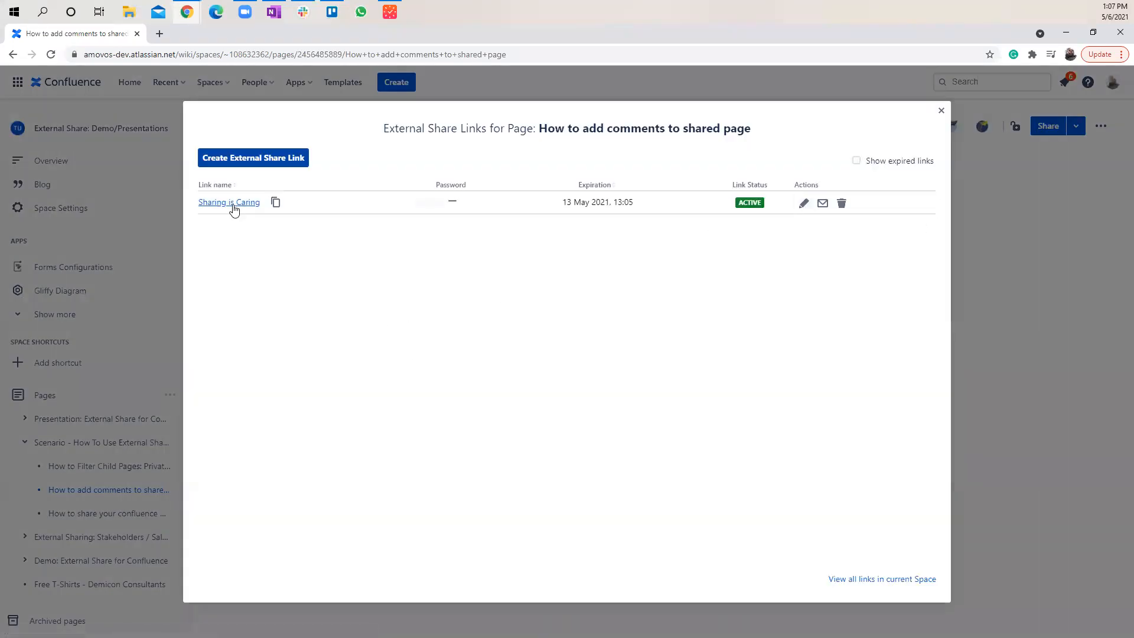
click(230, 202)
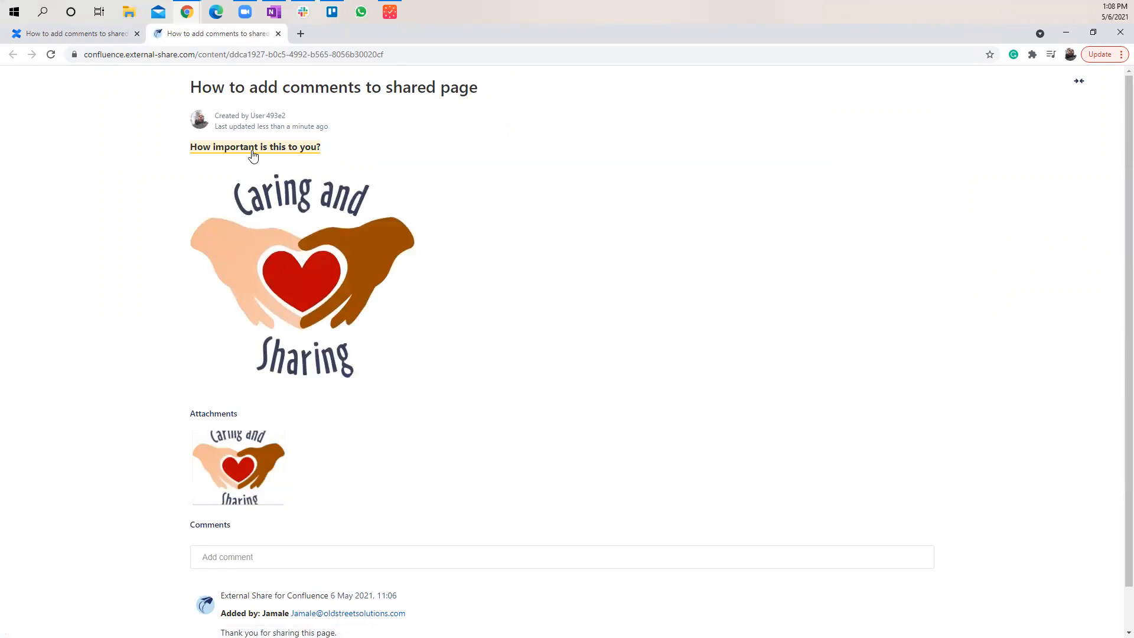
Reply to the question's inline comment as Jamal with the saved email
click(255, 146)
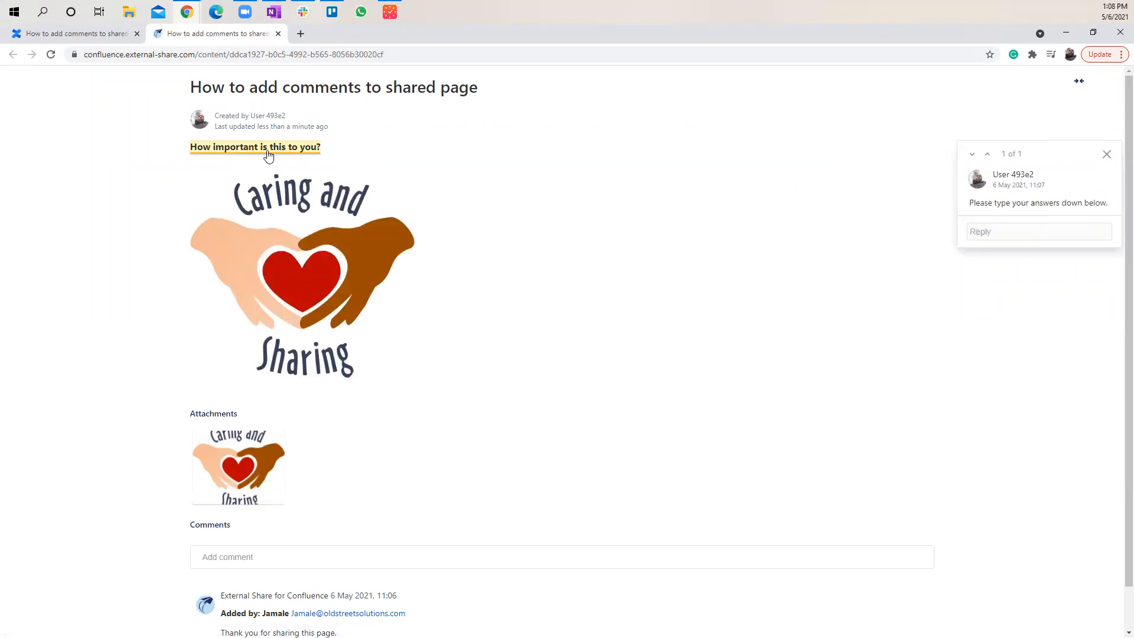
click(1039, 231)
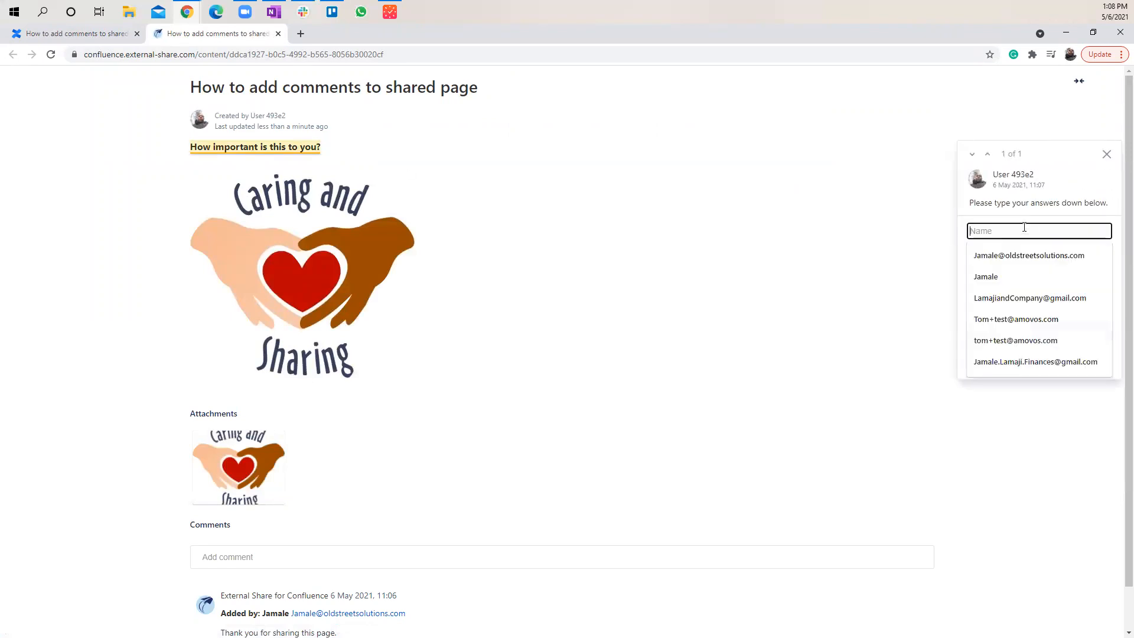
click(1029, 255)
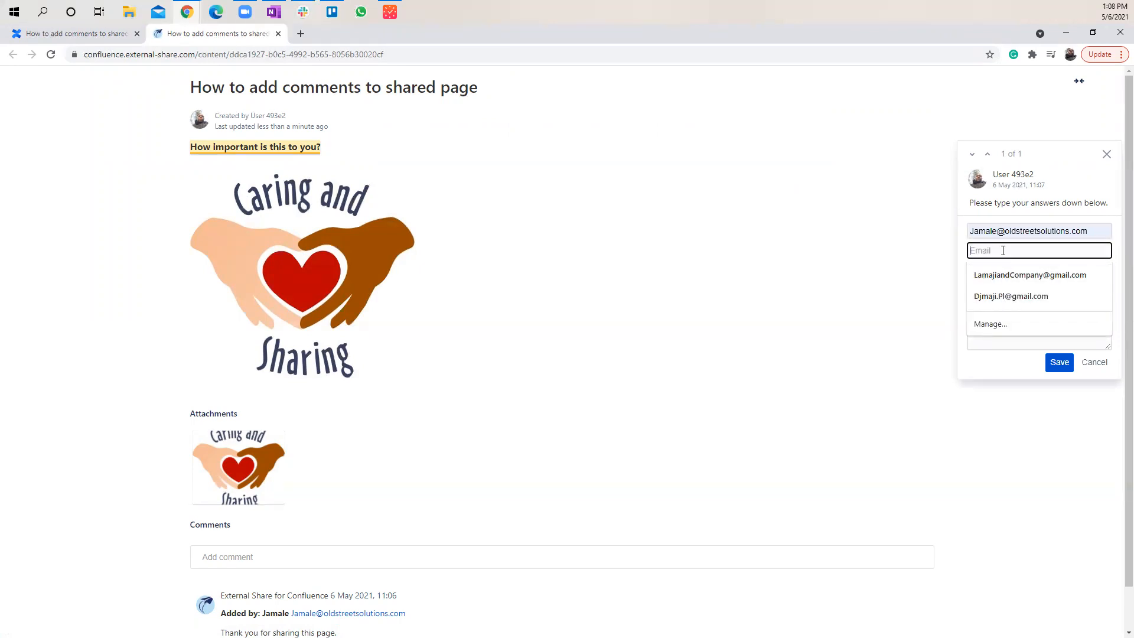
text(Jamal)
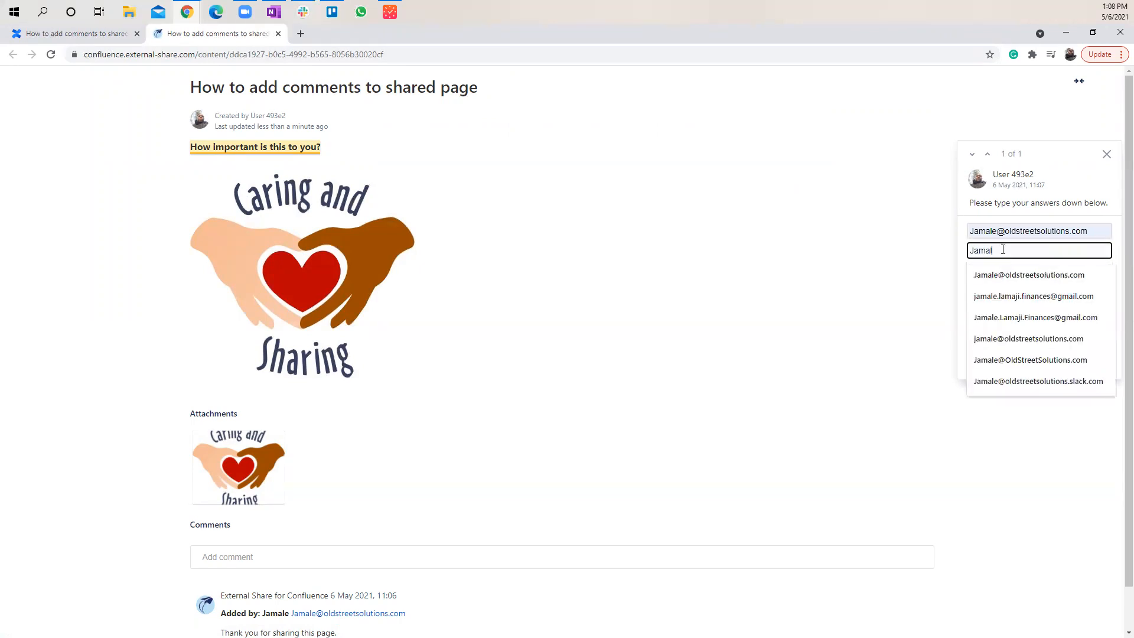
click(1029, 274)
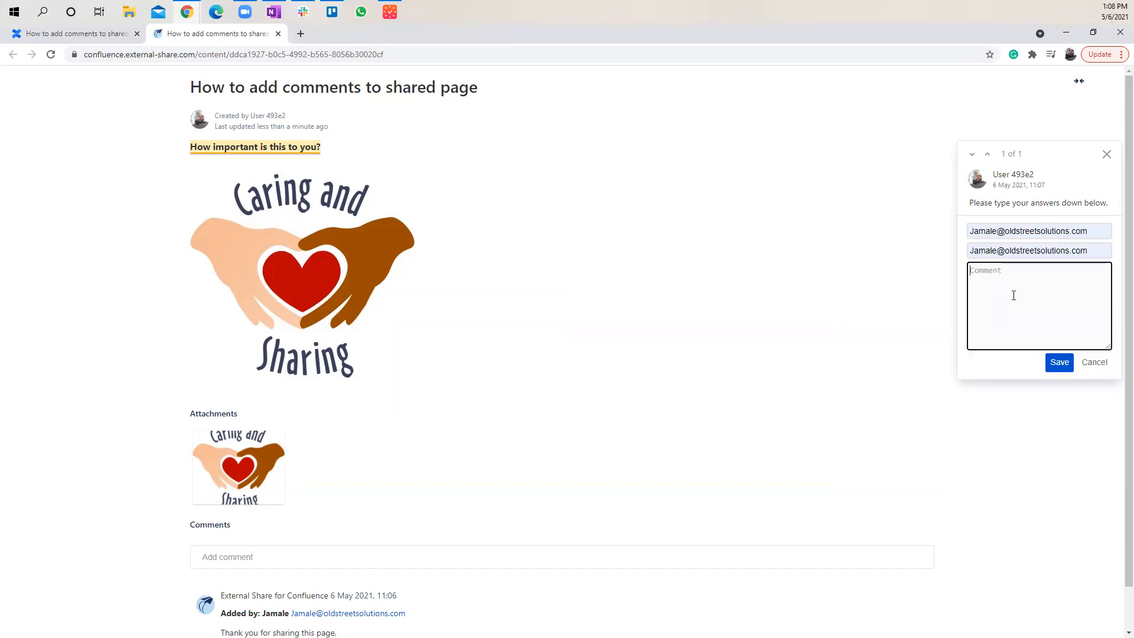
Post the reply 'This is very important.' on the inline comment
text(This is v)
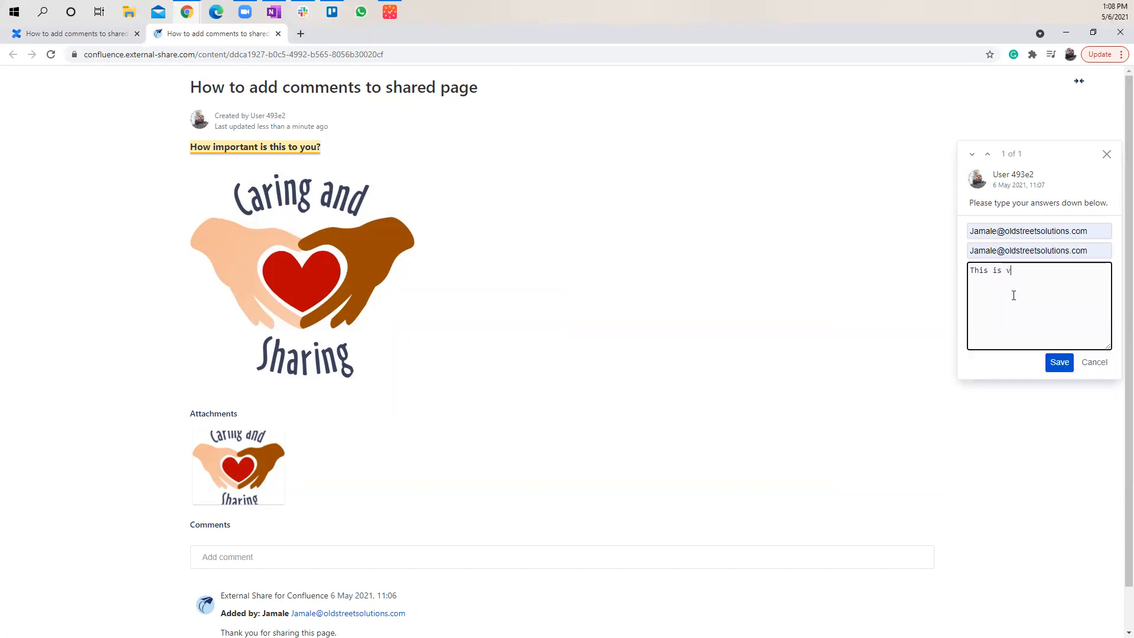
text(ery important.)
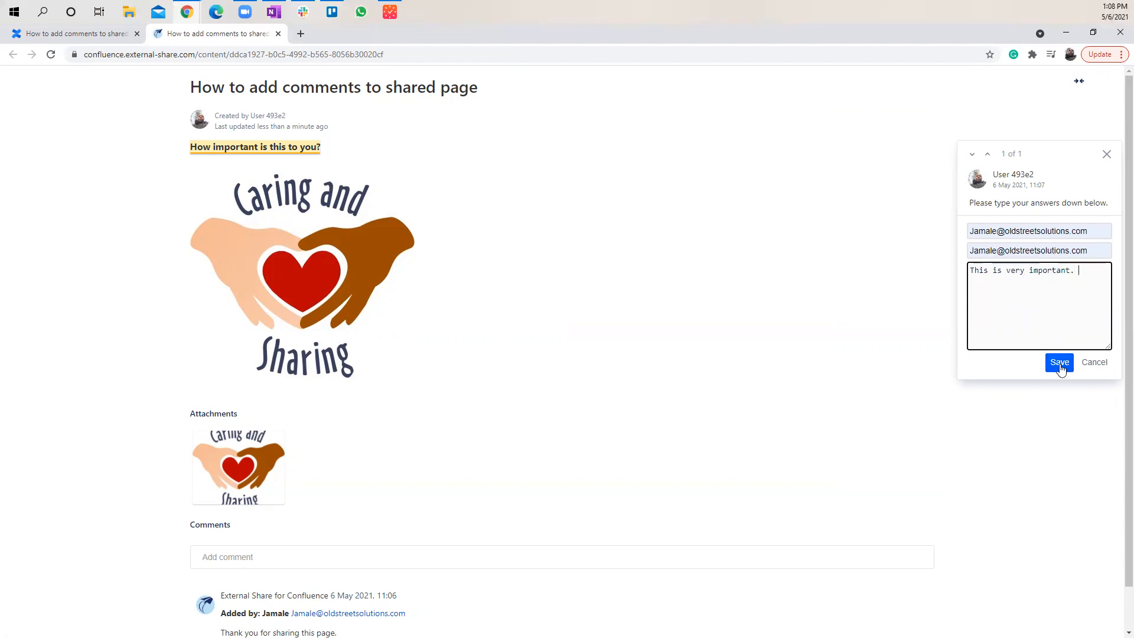
click(1059, 363)
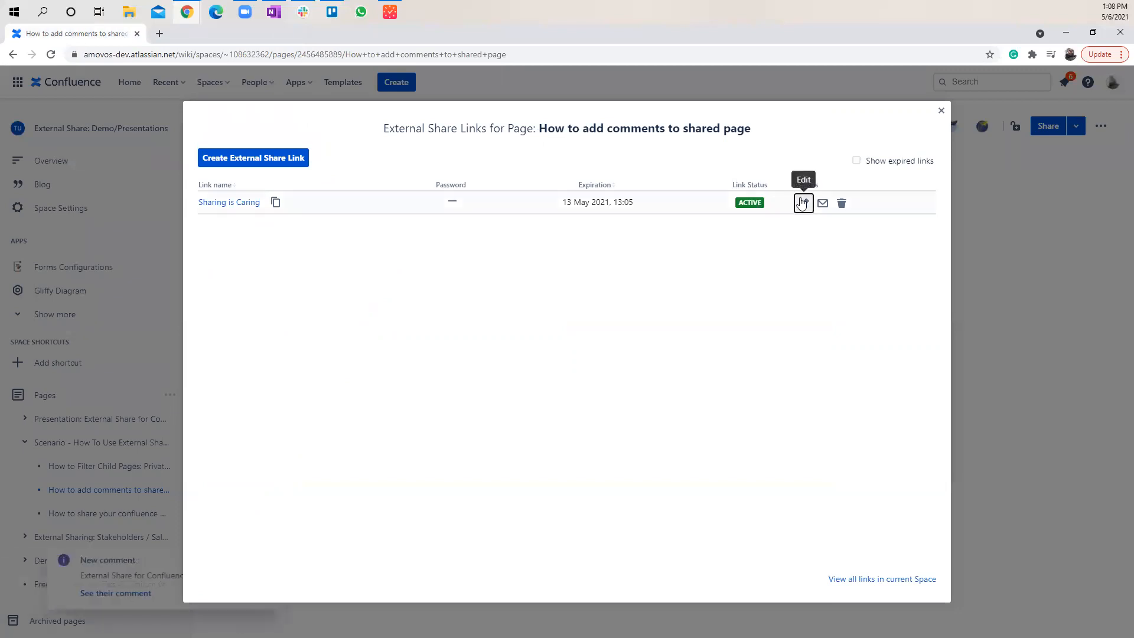
Disable the Add comments permission on the 'Sharing is Caring' link and save
click(803, 203)
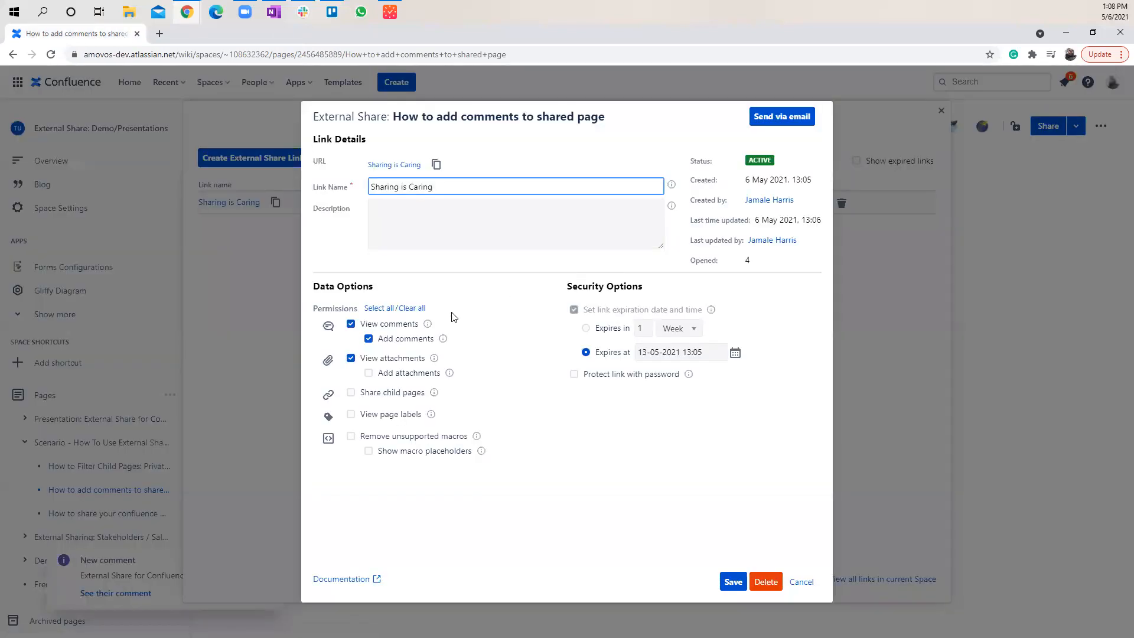
click(369, 338)
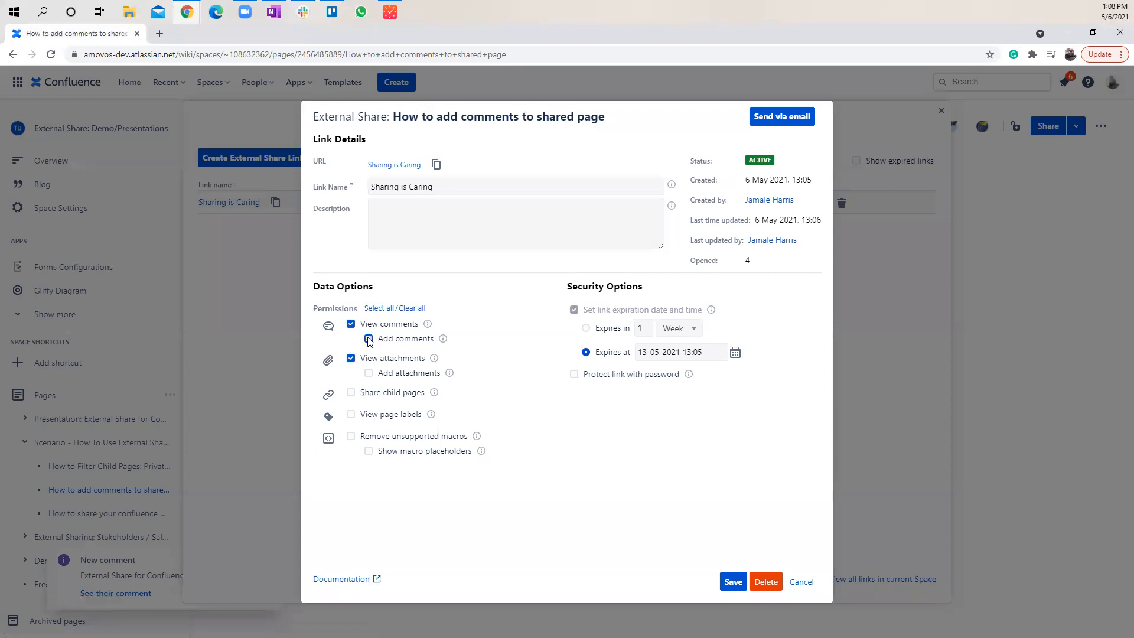
click(733, 581)
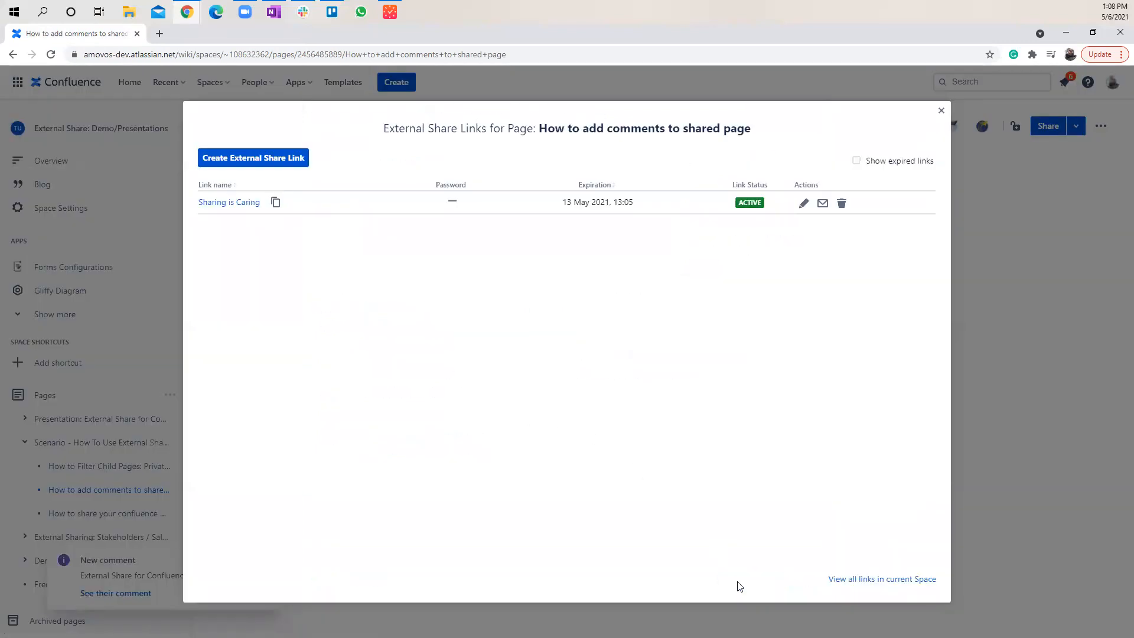
mouse_move(246, 207)
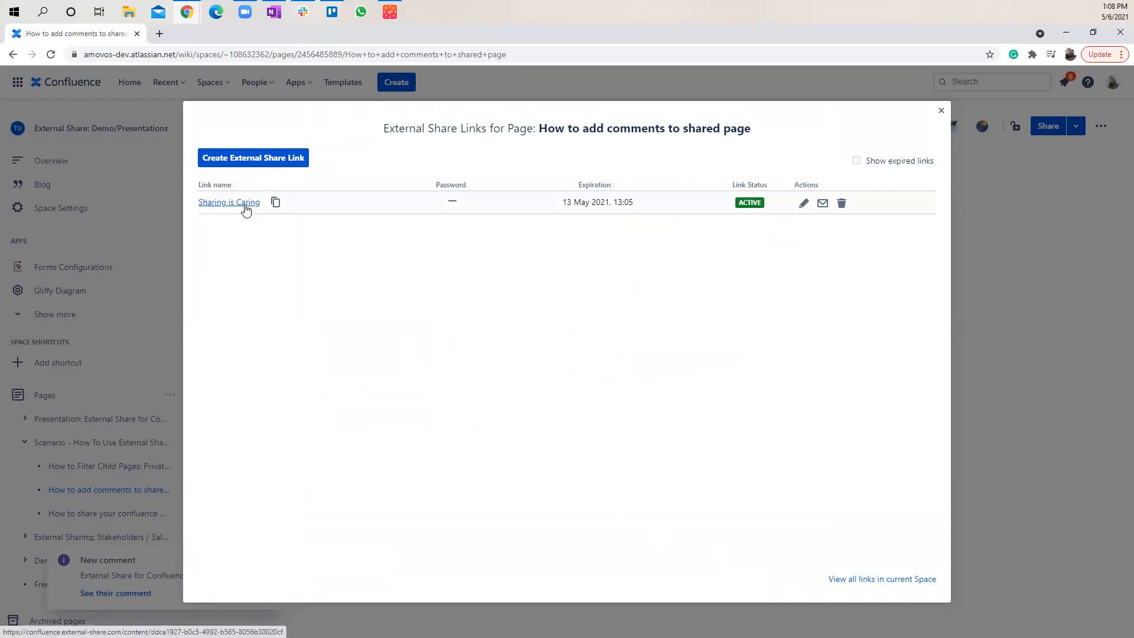
Reopen the shared page and show the question's thread with the 'This is very important.' reply
click(229, 202)
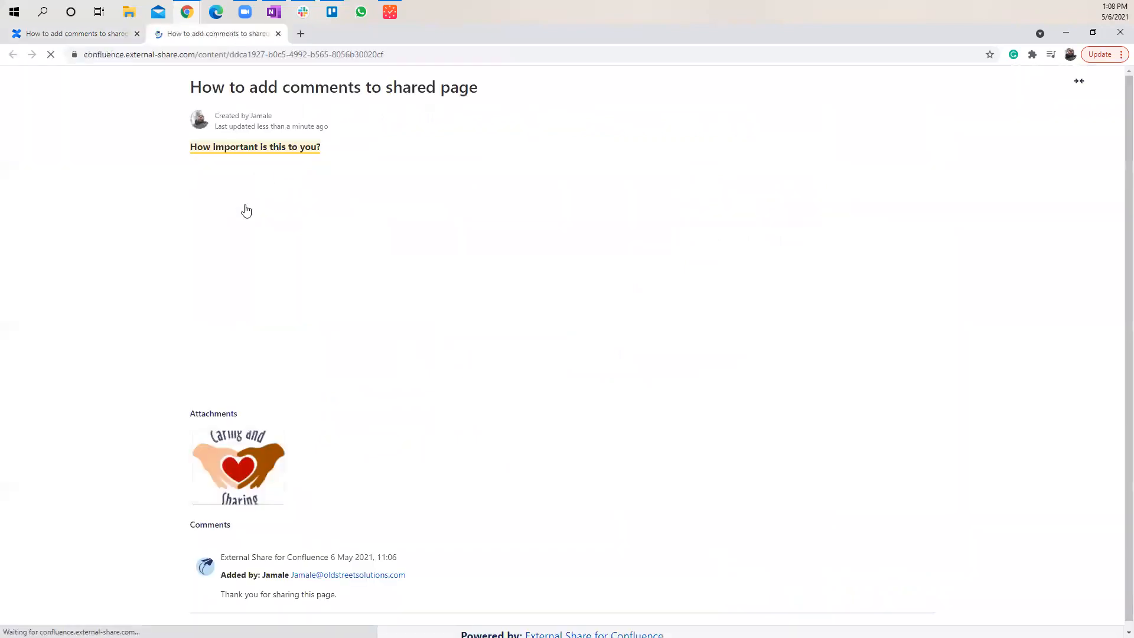
click(255, 147)
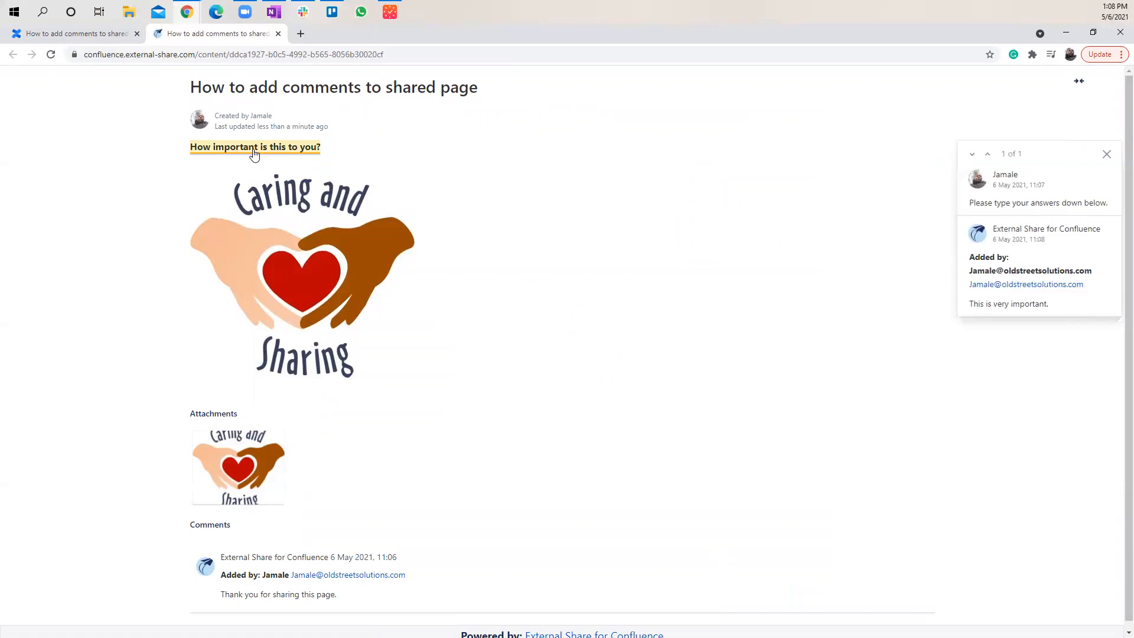
mouse_move(961, 243)
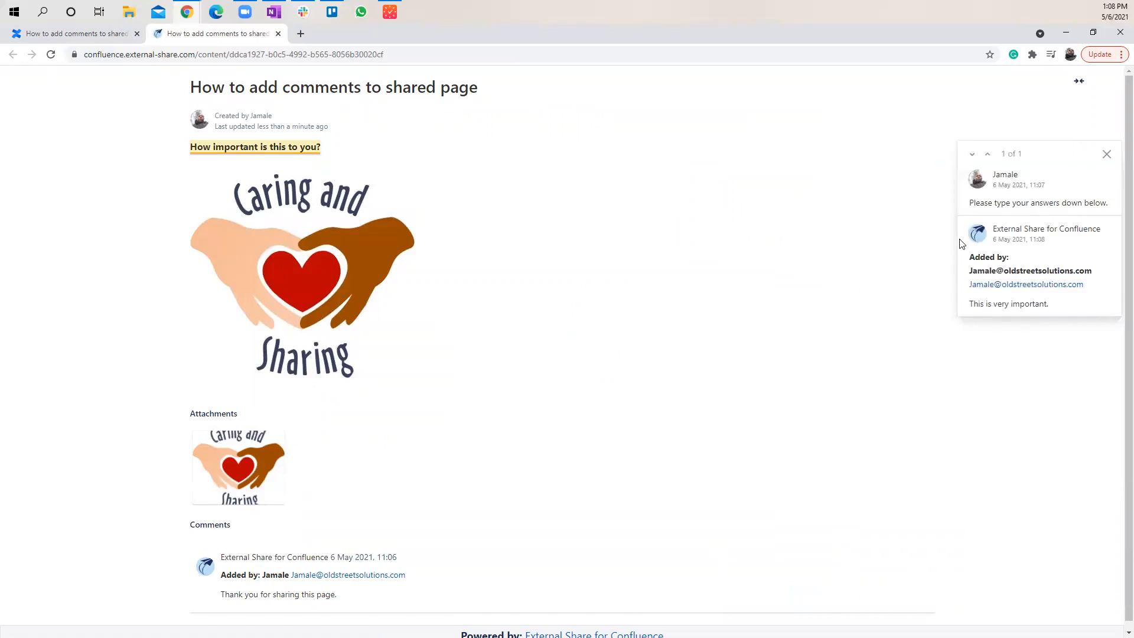
mouse_move(1073, 311)
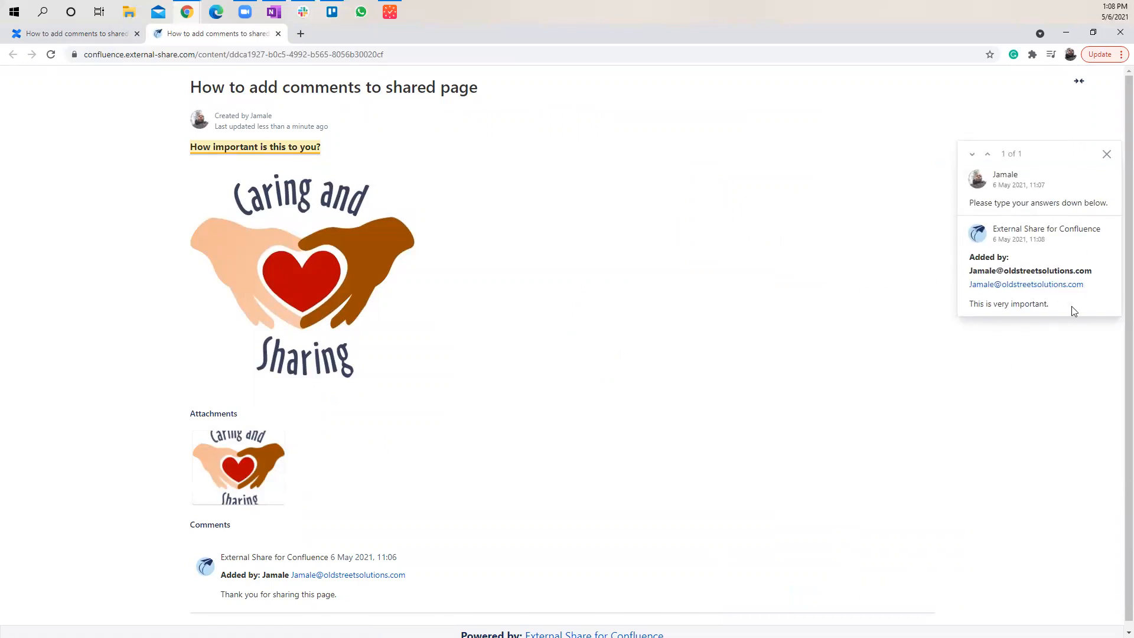